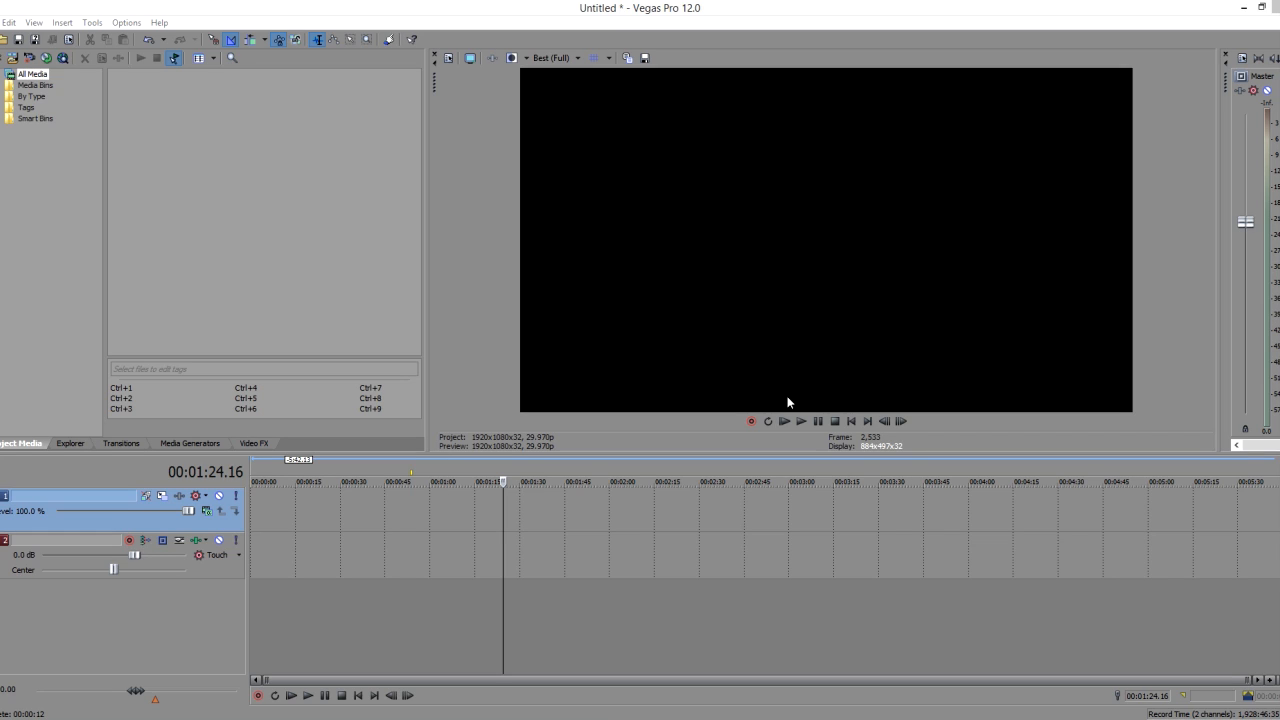
mouse_move(747, 371)
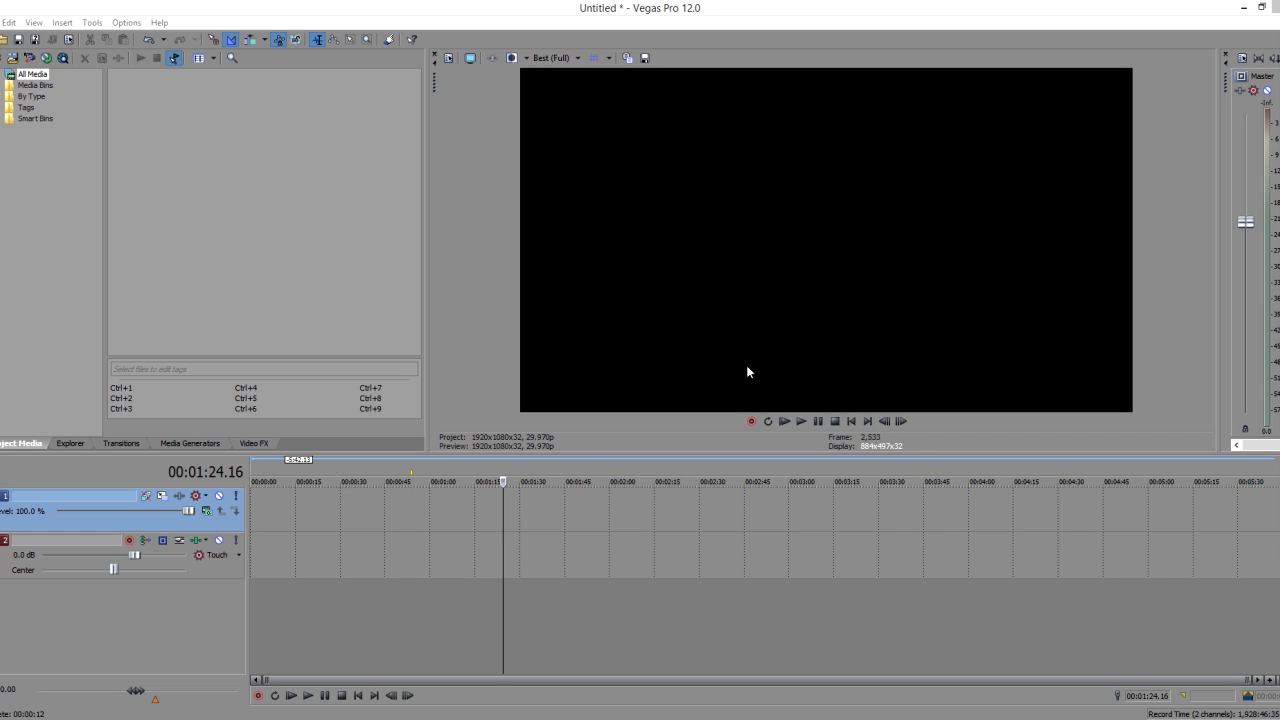
mouse_move(670, 365)
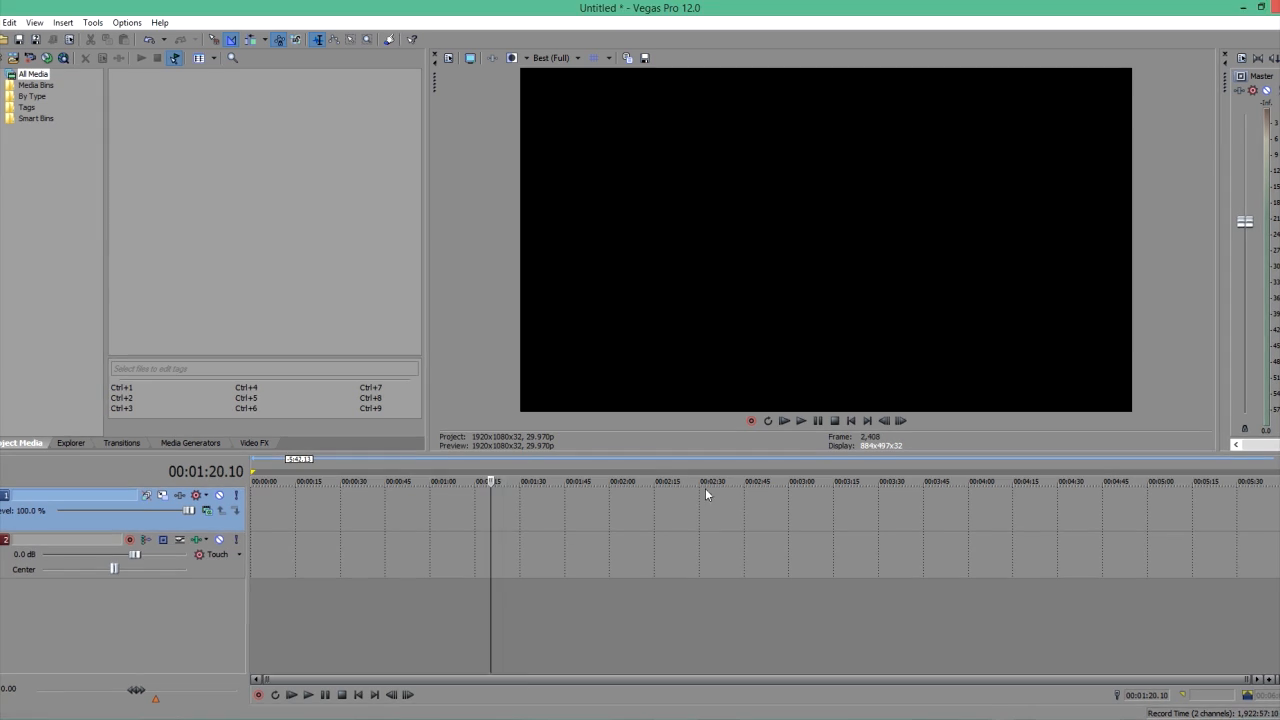
mouse_move(688, 533)
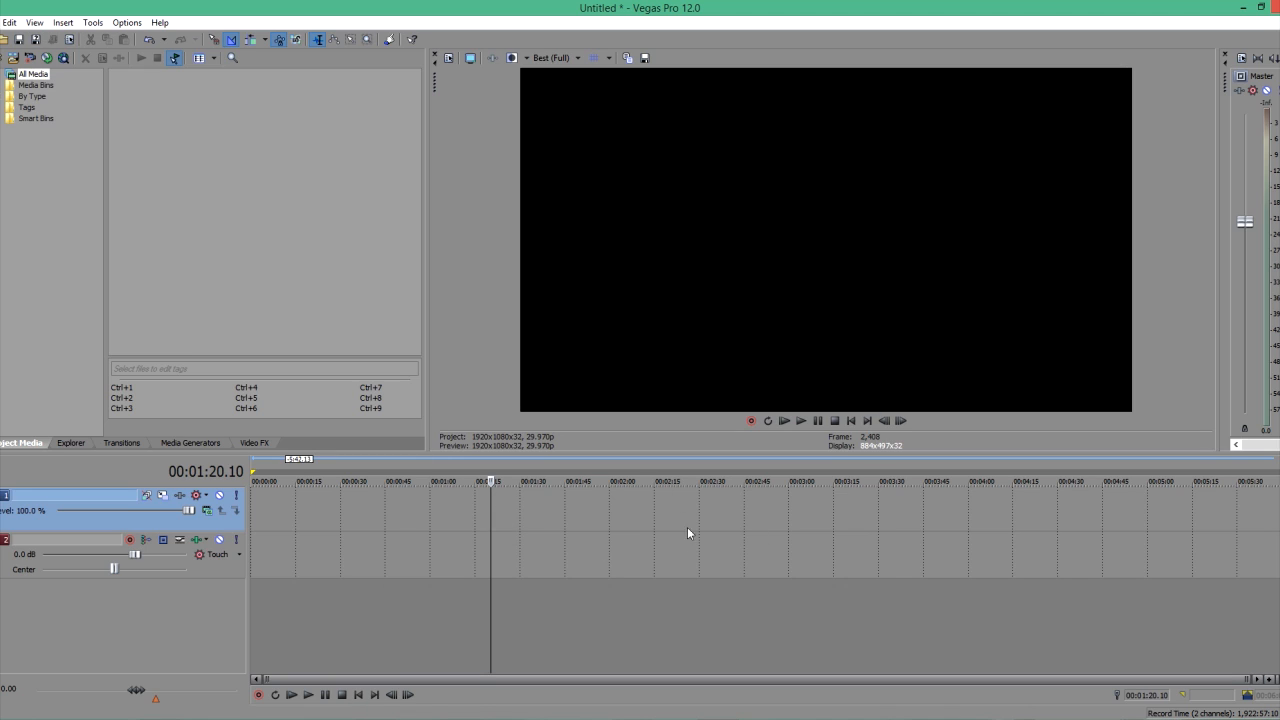
mouse_move(736, 528)
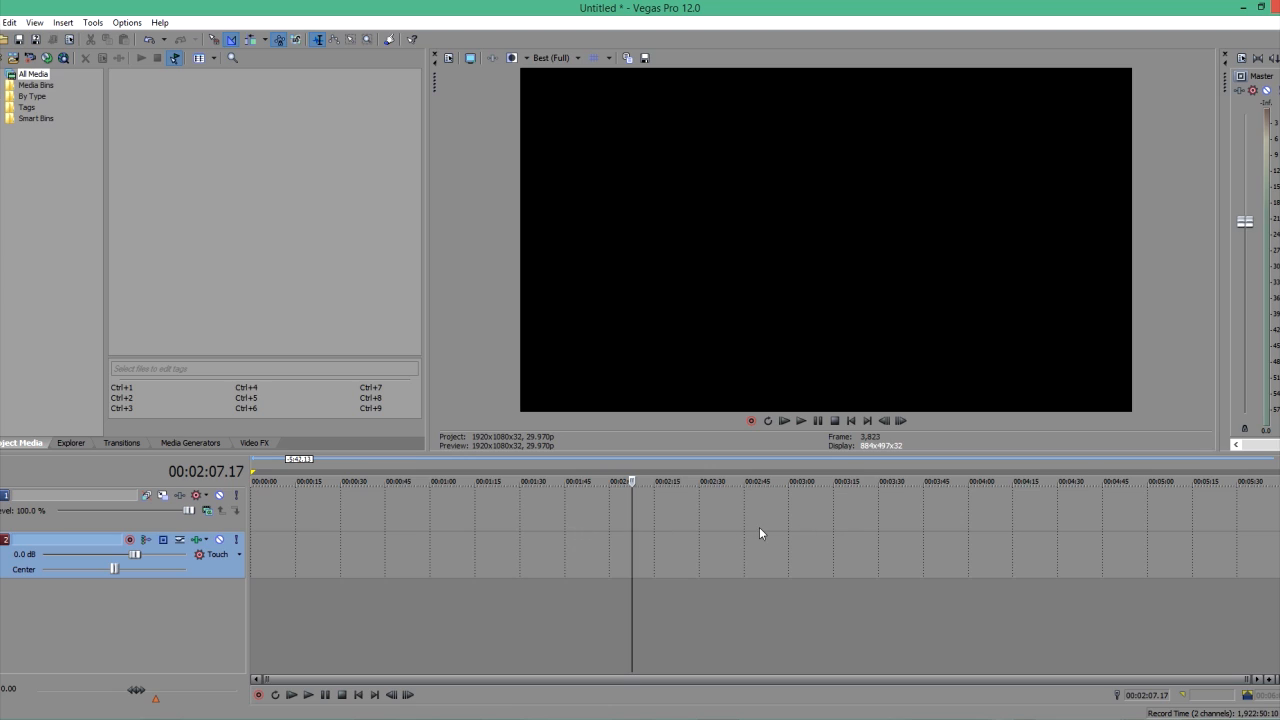
mouse_move(752, 527)
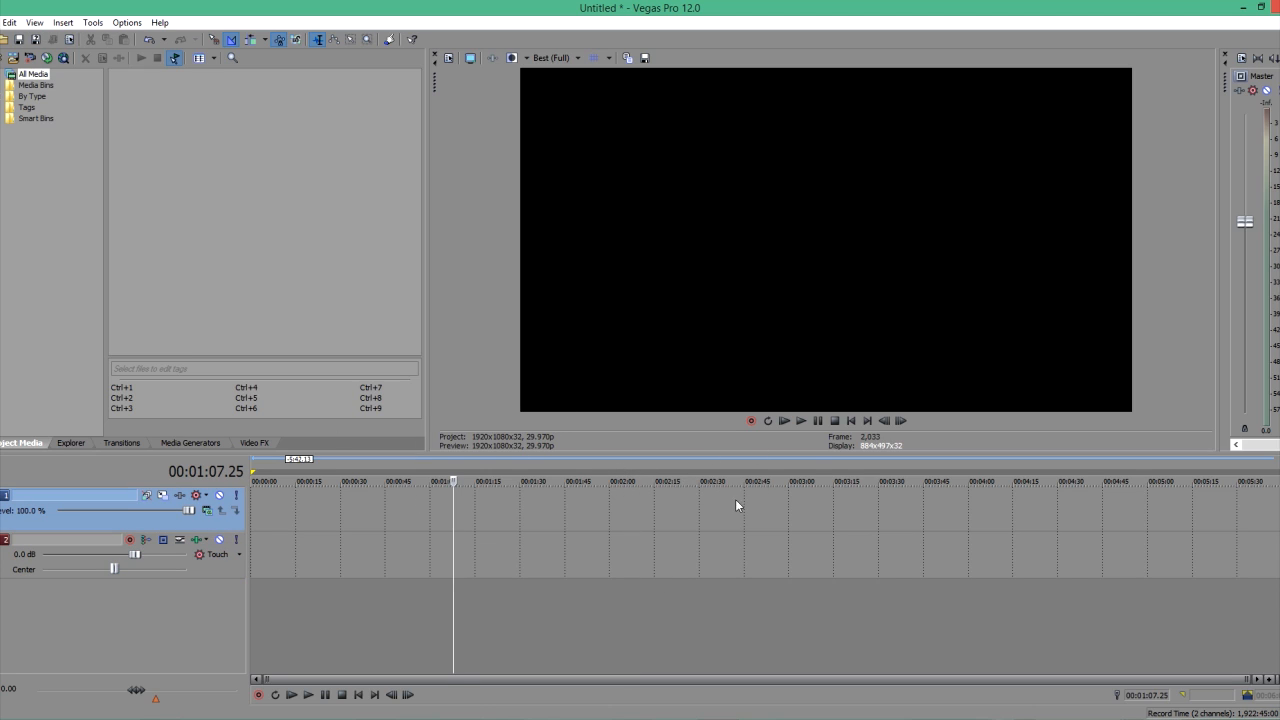
mouse_move(607, 518)
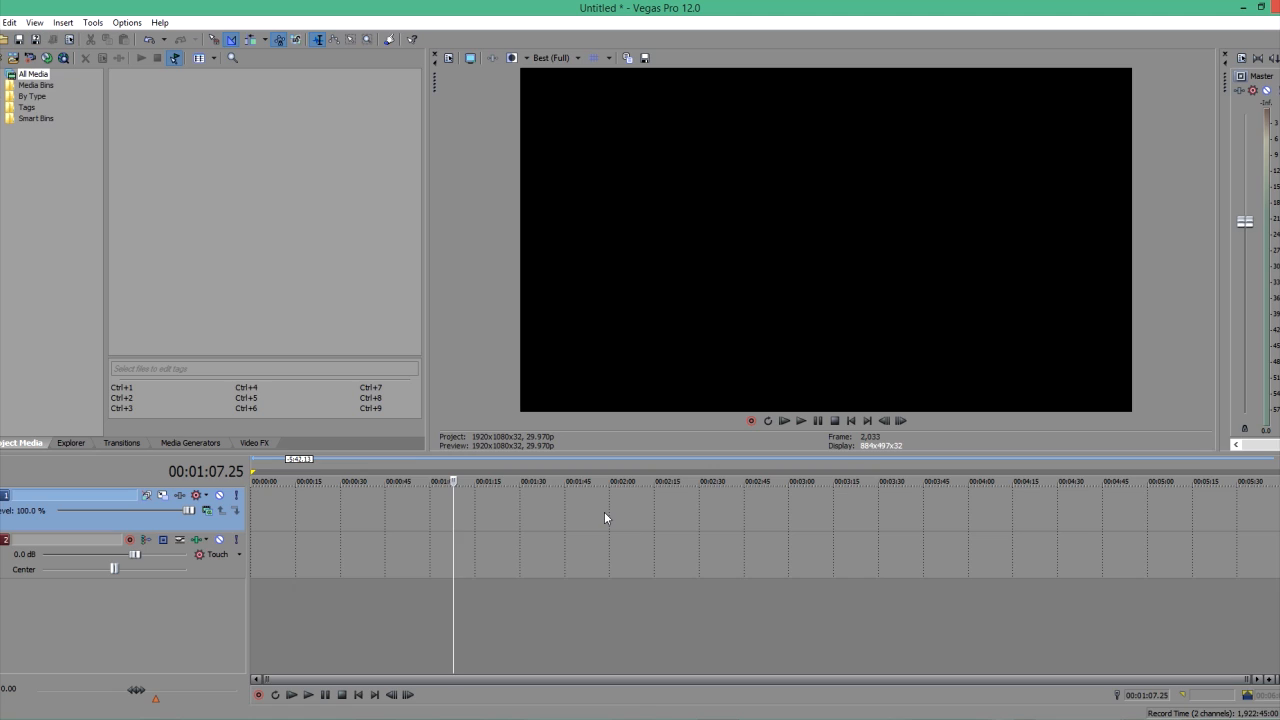
mouse_move(1205, 416)
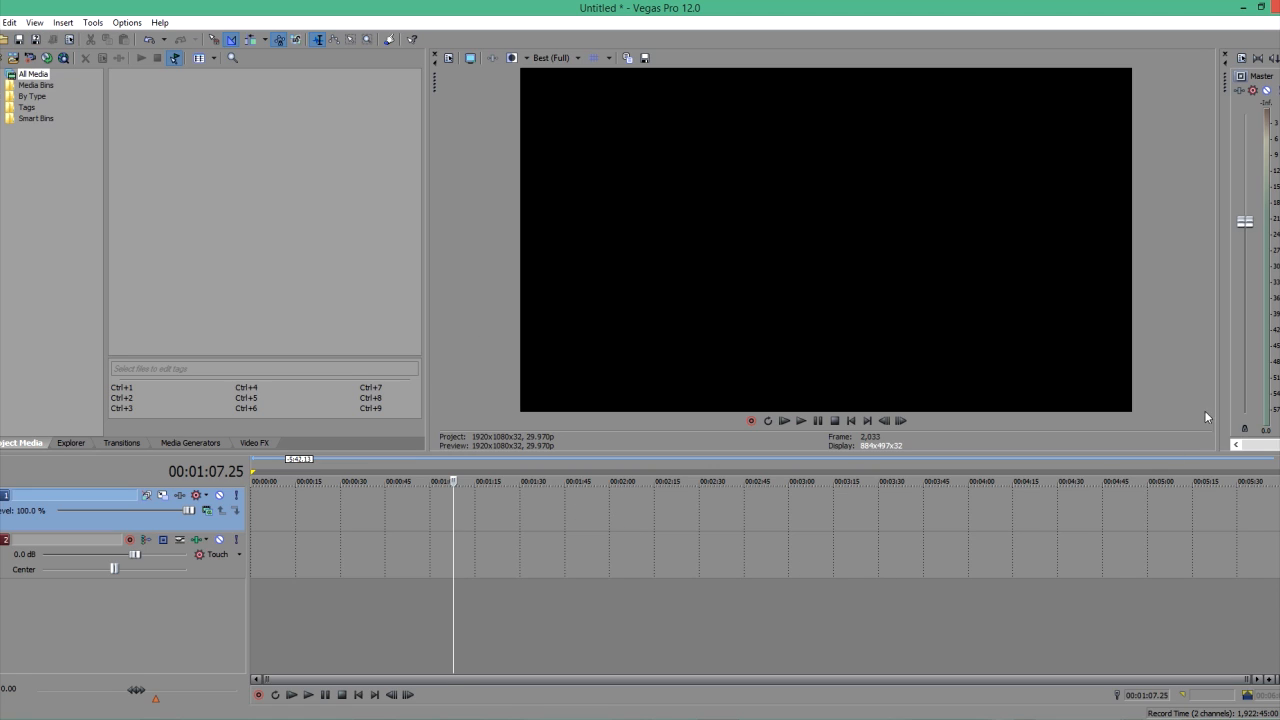
mouse_move(1005, 291)
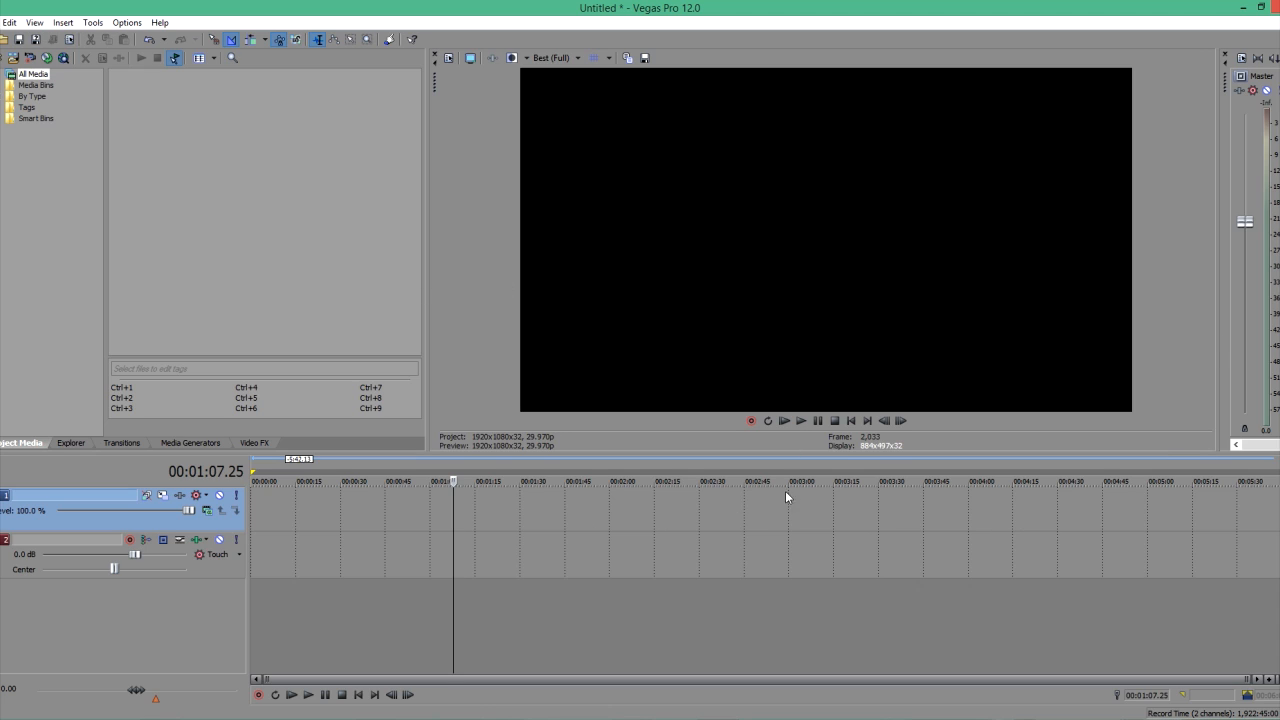
mouse_move(918, 432)
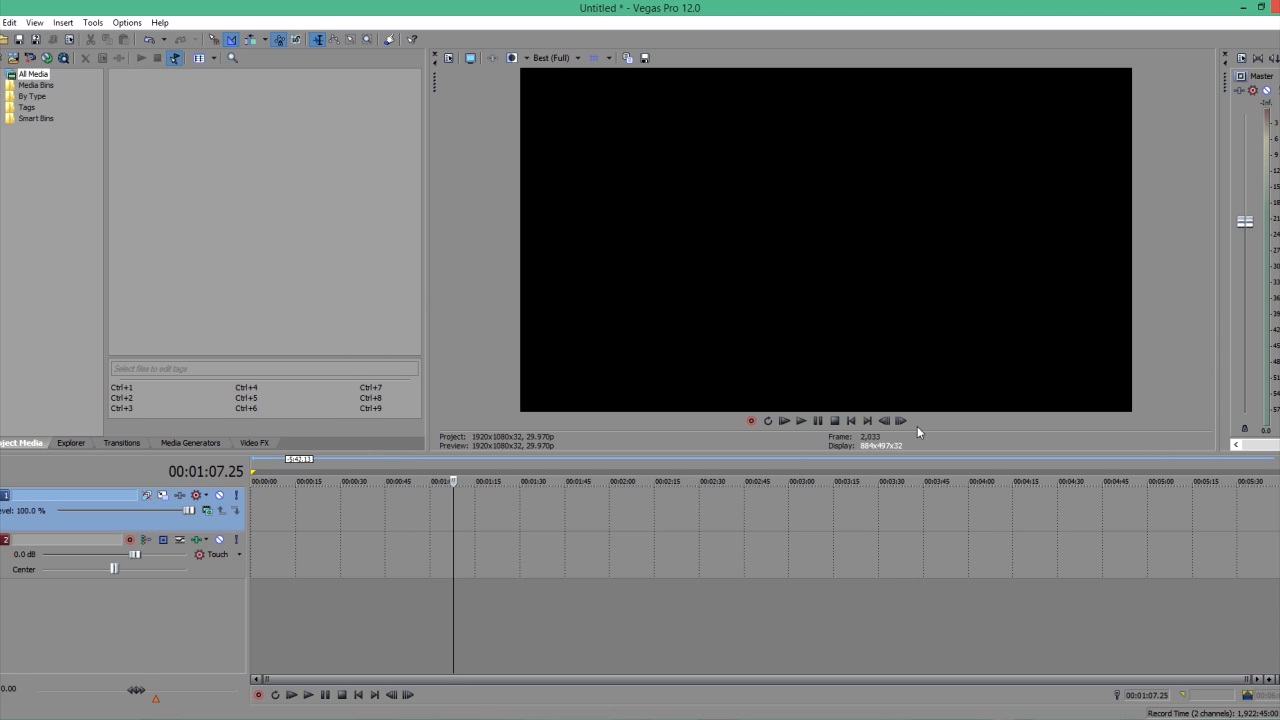
mouse_move(981, 274)
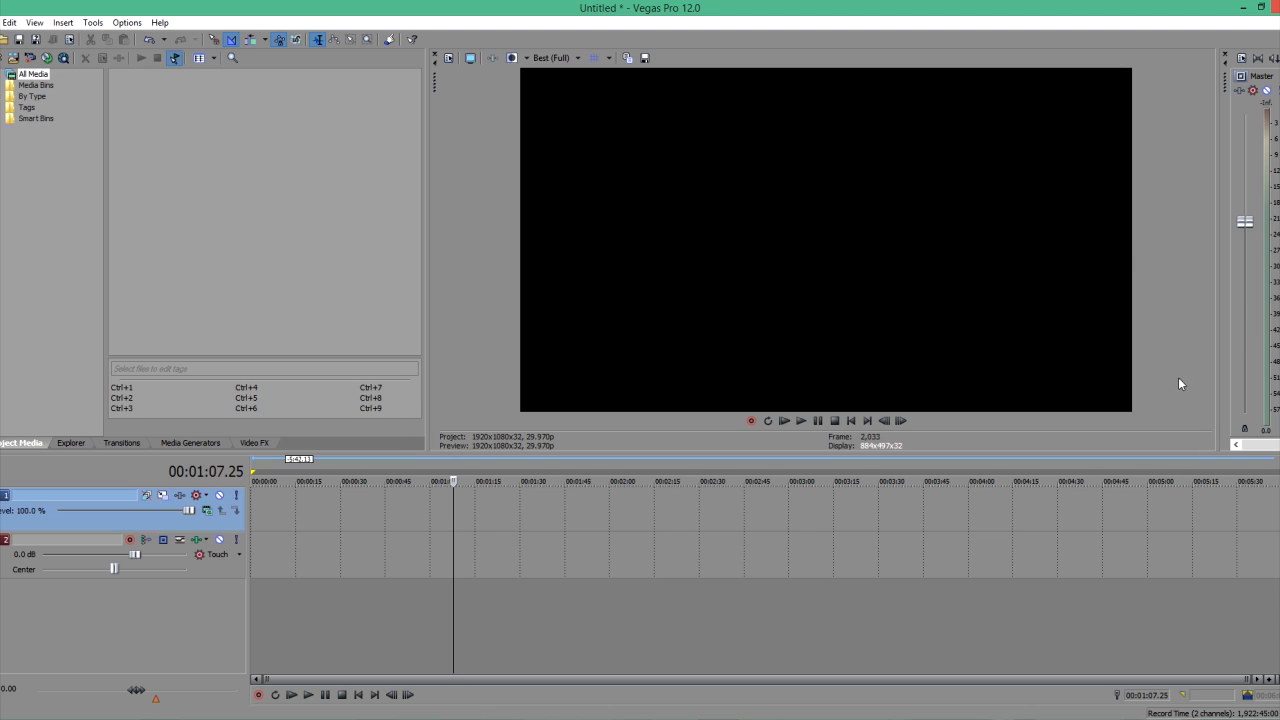
mouse_move(912, 372)
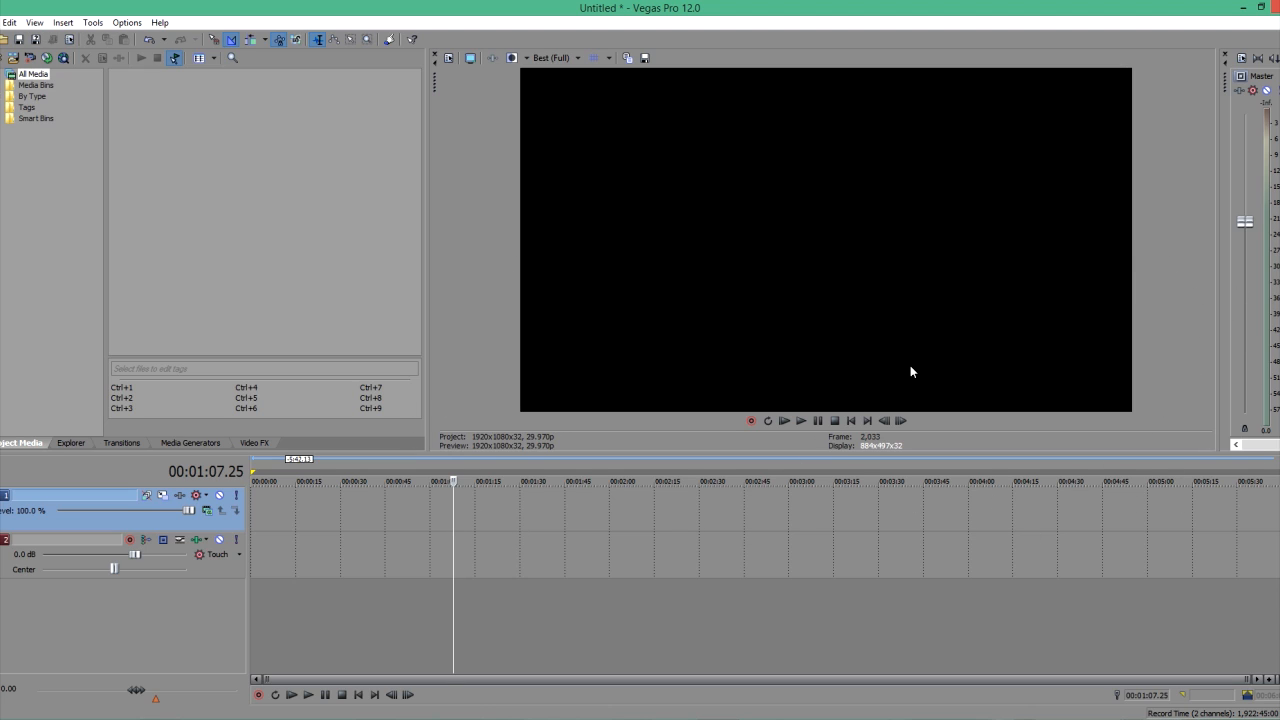
mouse_move(874, 406)
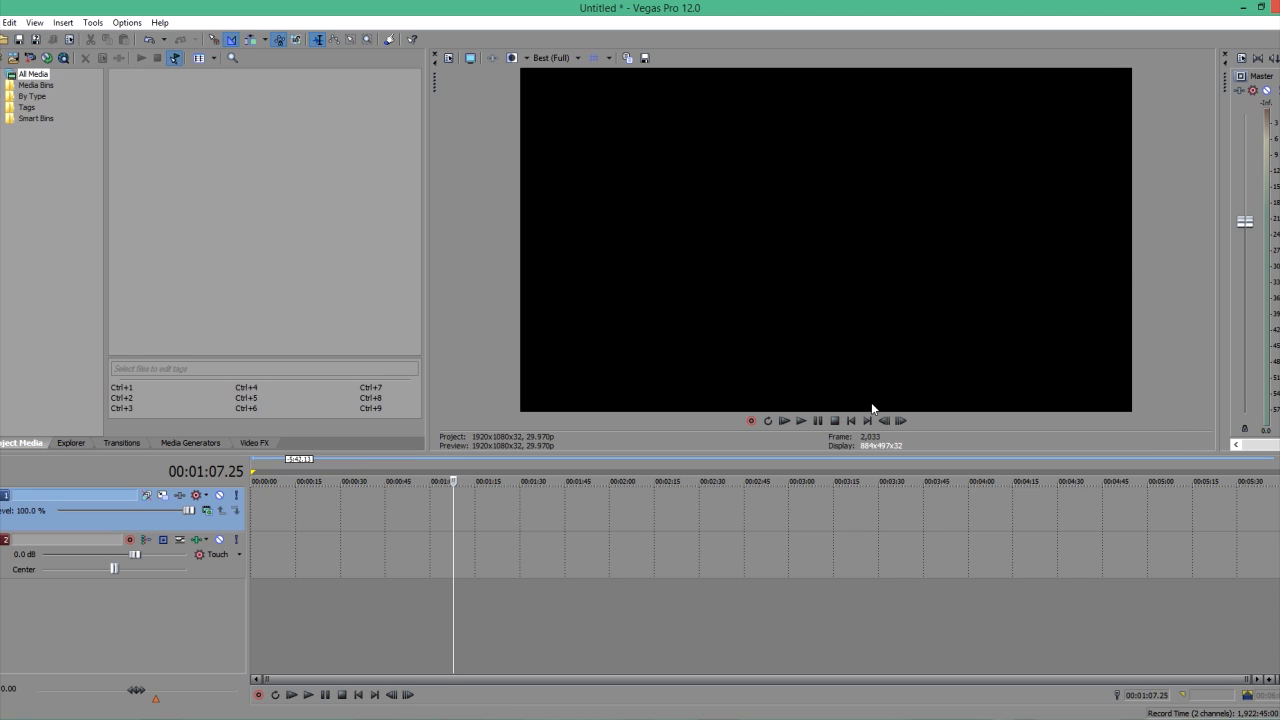
mouse_move(1136, 294)
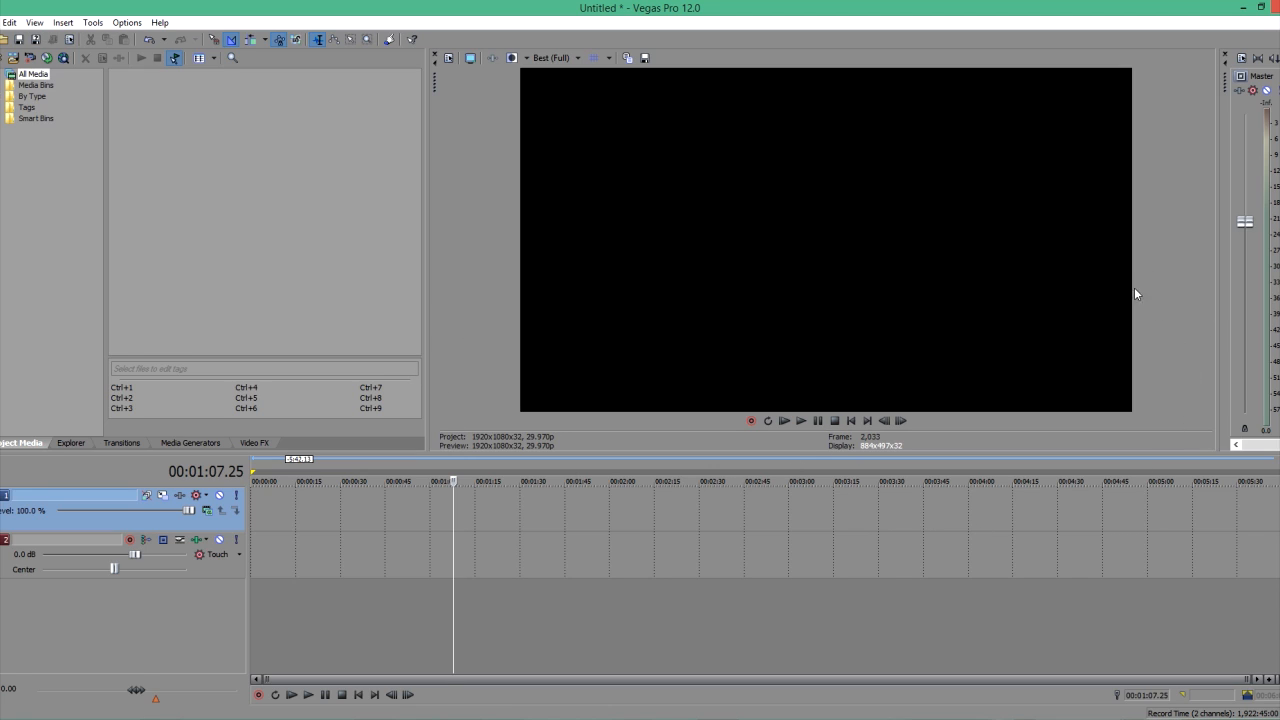
mouse_move(1013, 244)
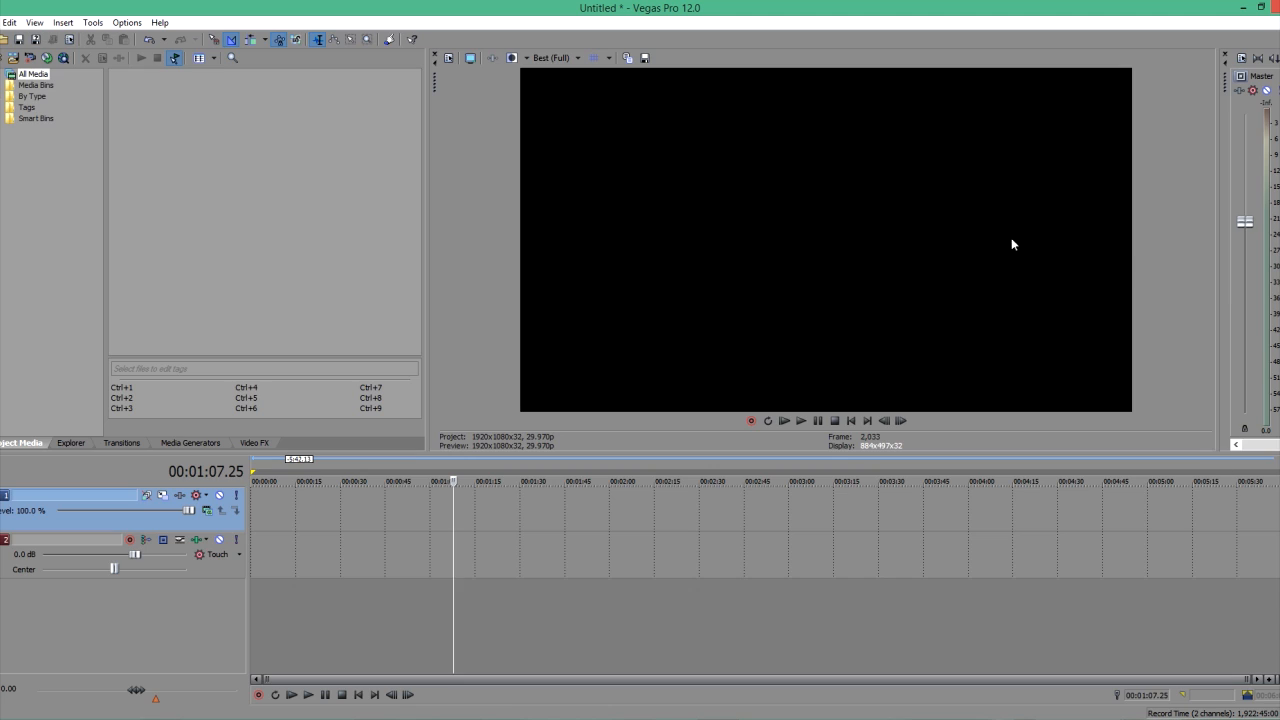
mouse_move(1216, 351)
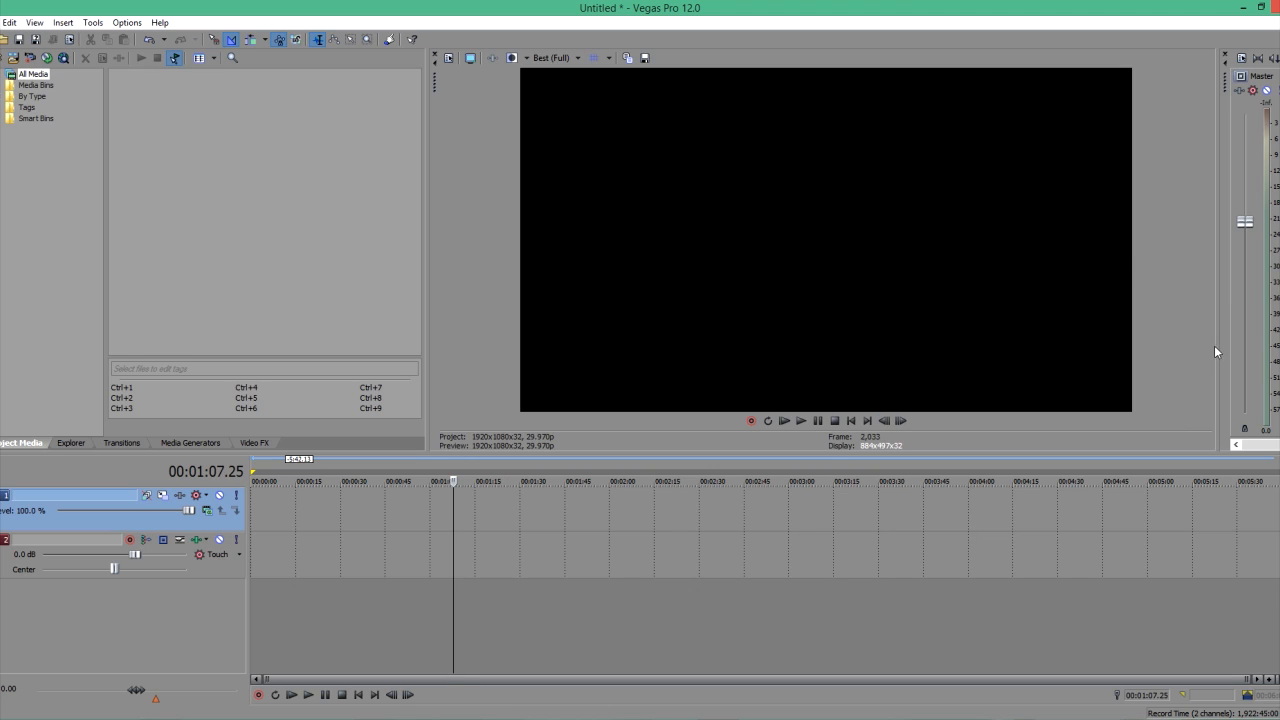
mouse_move(895, 297)
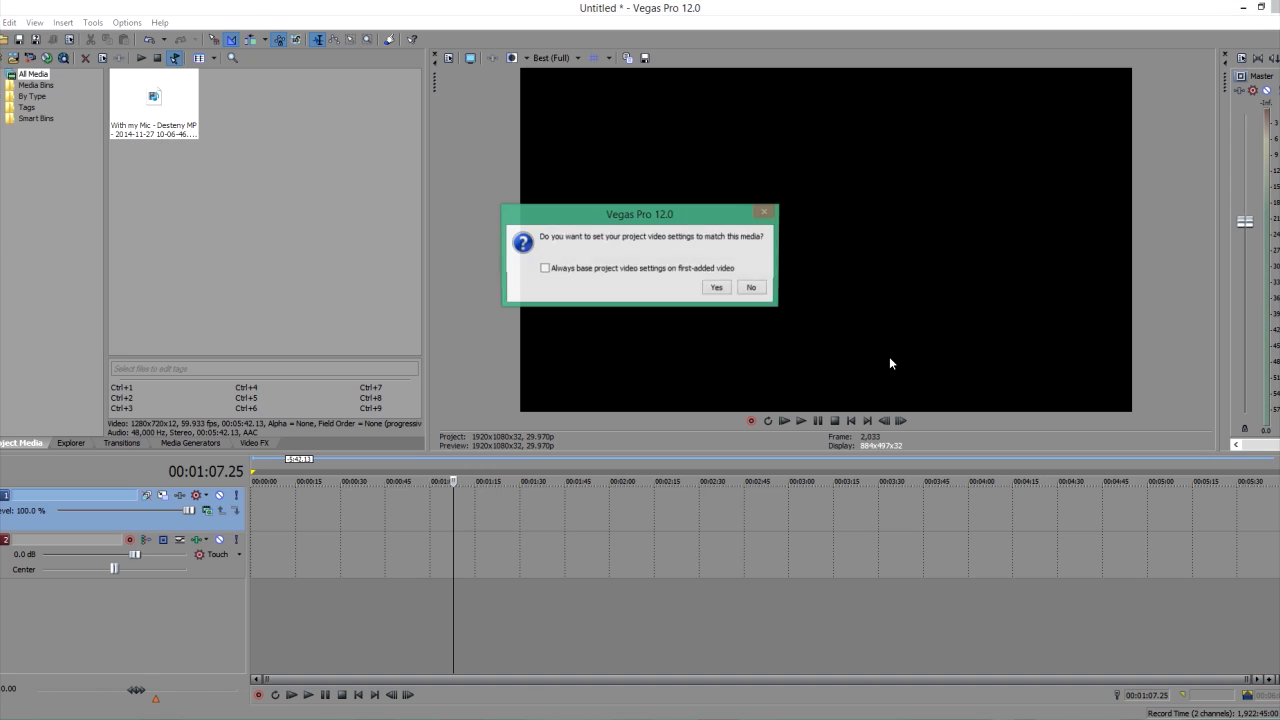
Step: Keep the existing 1920x1080 project settings instead of matching them to the gameplay media
click(716, 287)
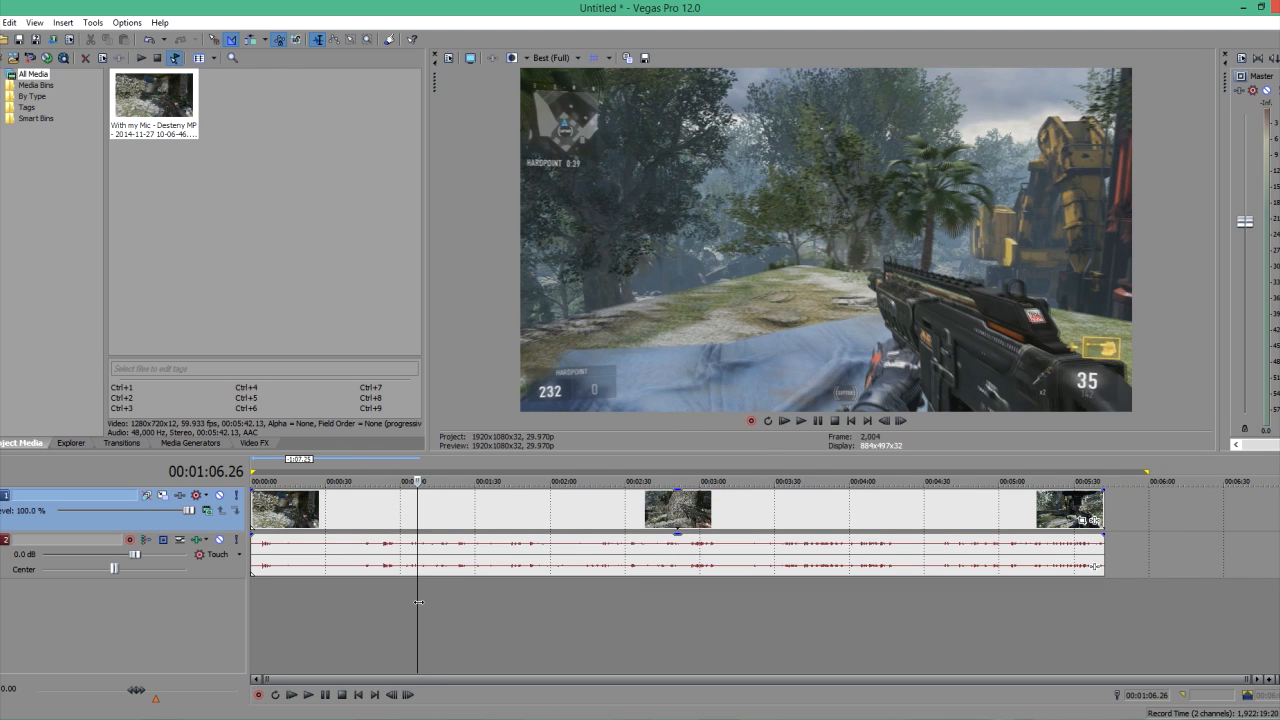
mouse_move(443, 519)
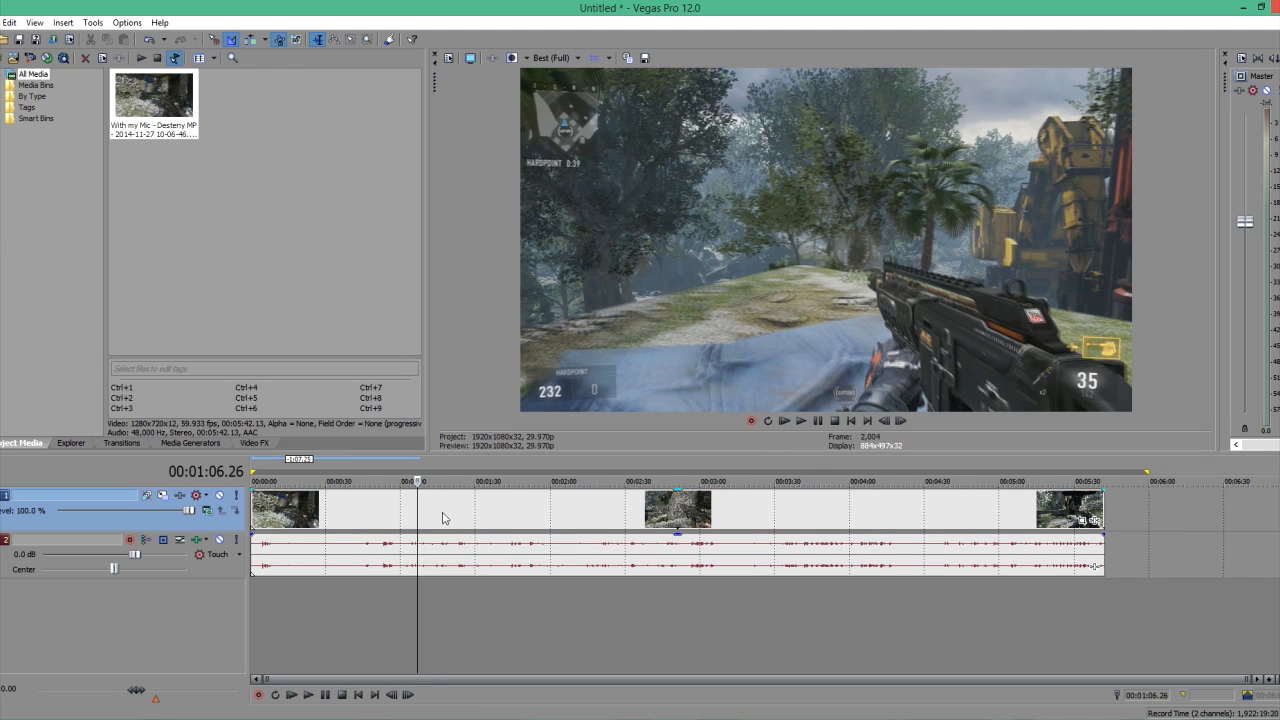
Step: Disable resampling on the gameplay event, then step the preview forward to 00:01:07.27
right_click(443, 518)
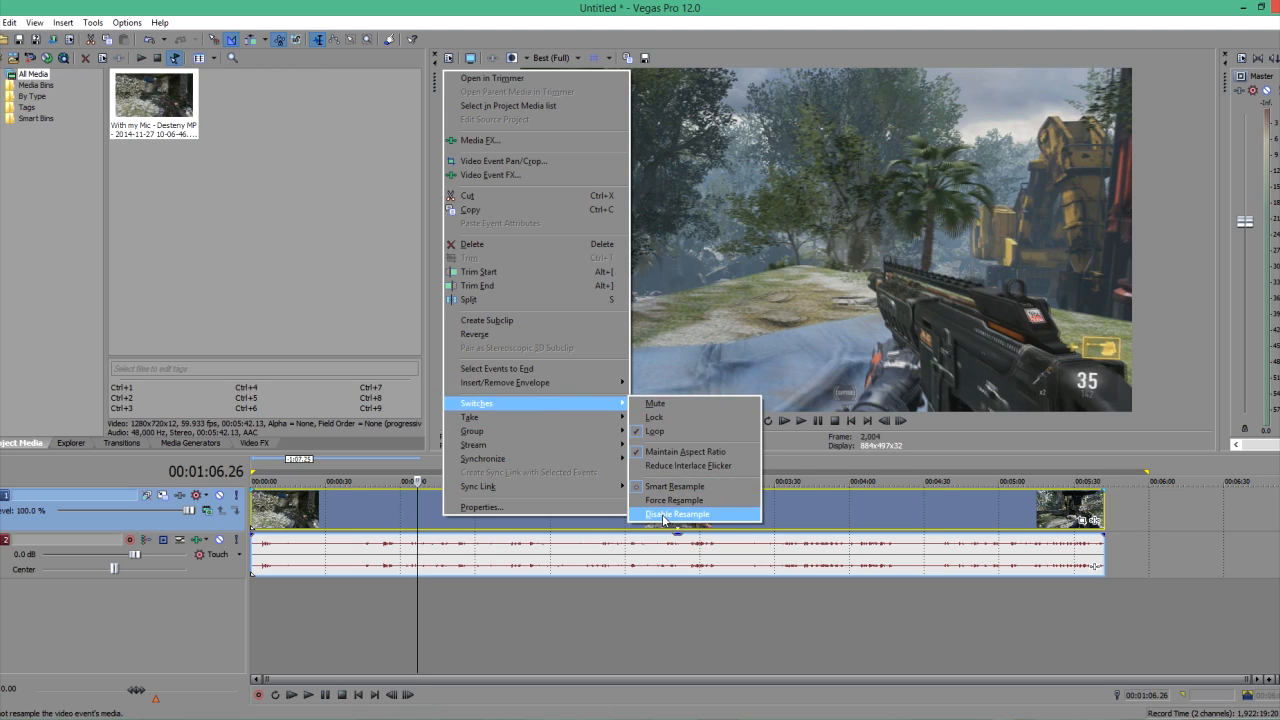
click(678, 514)
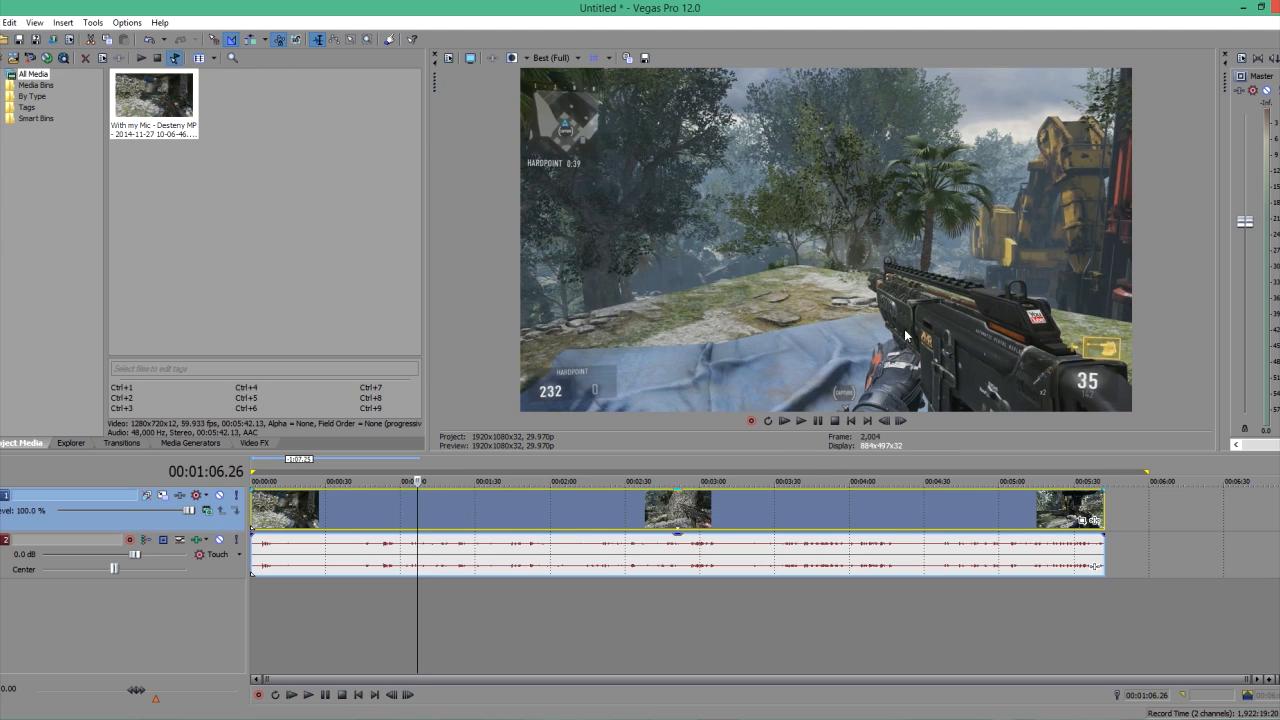
mouse_move(912, 263)
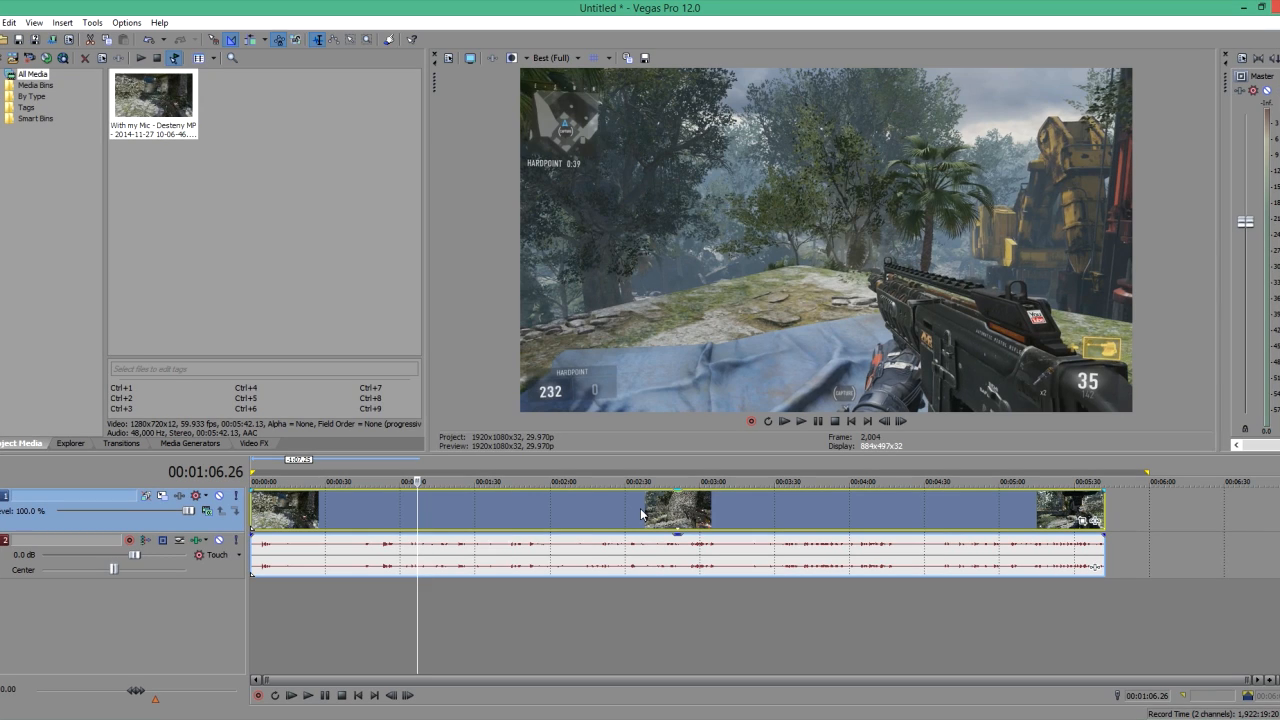
mouse_move(706, 426)
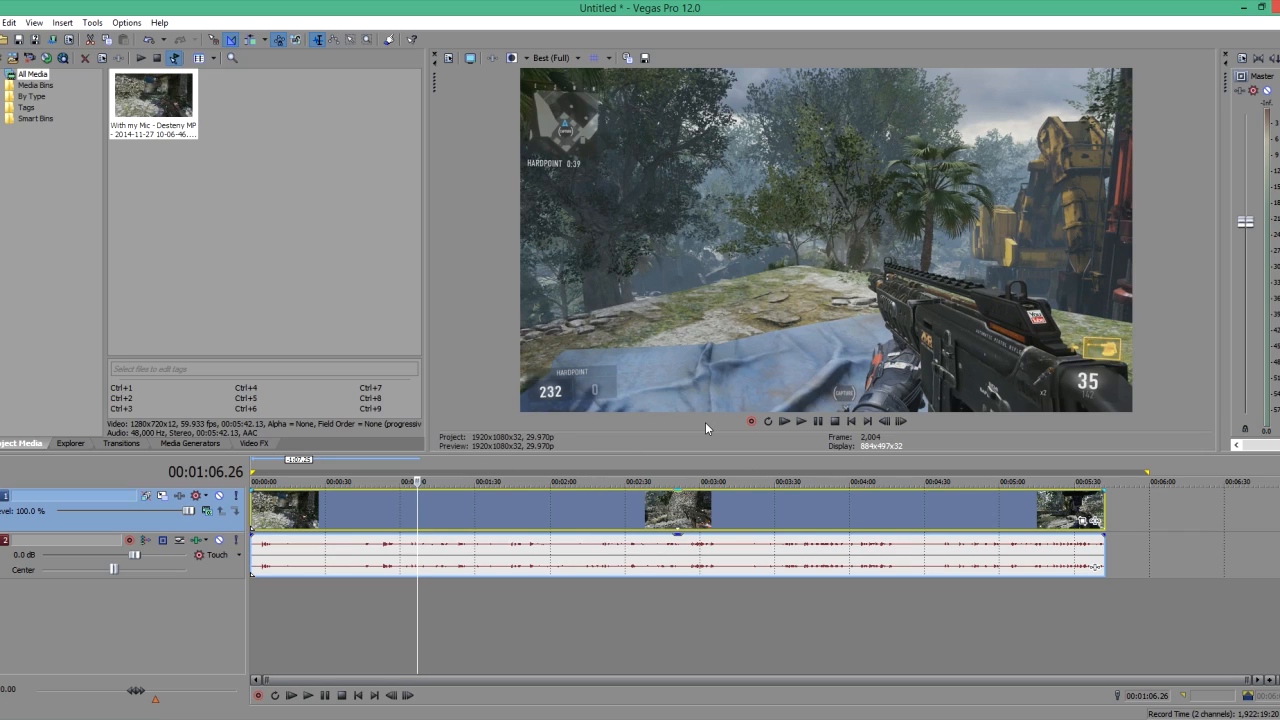
mouse_move(853, 400)
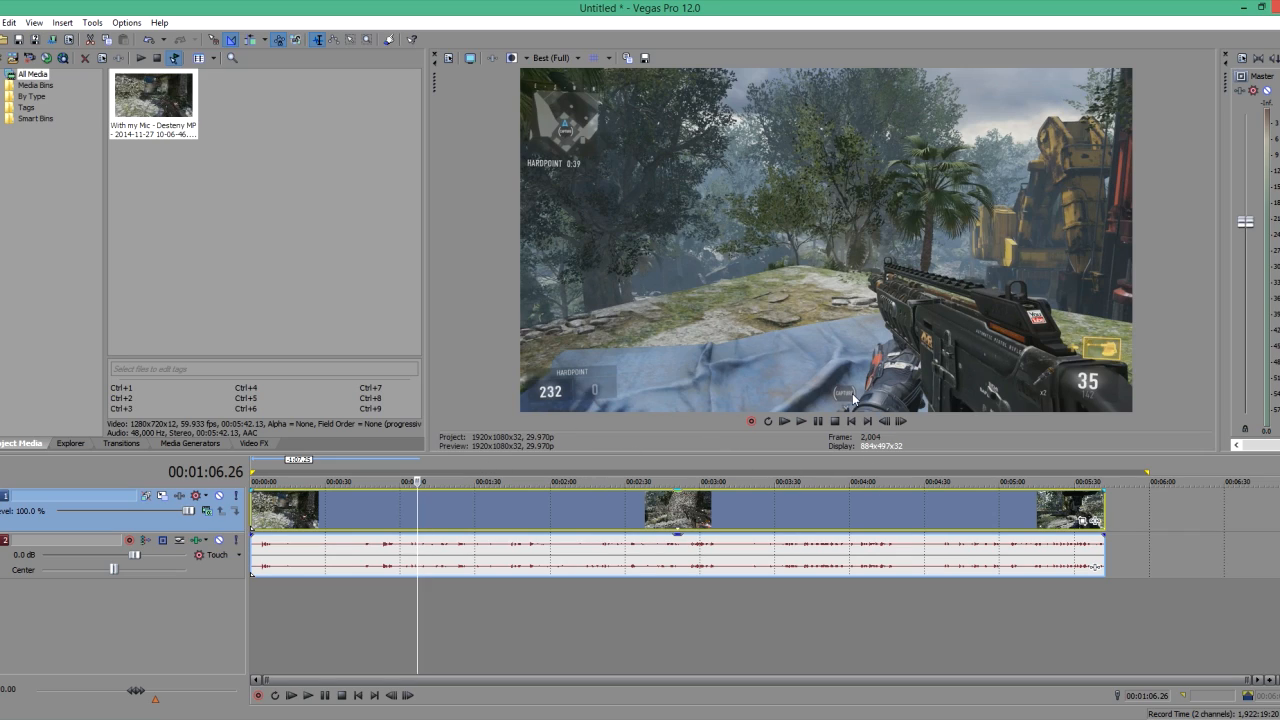
mouse_move(751, 306)
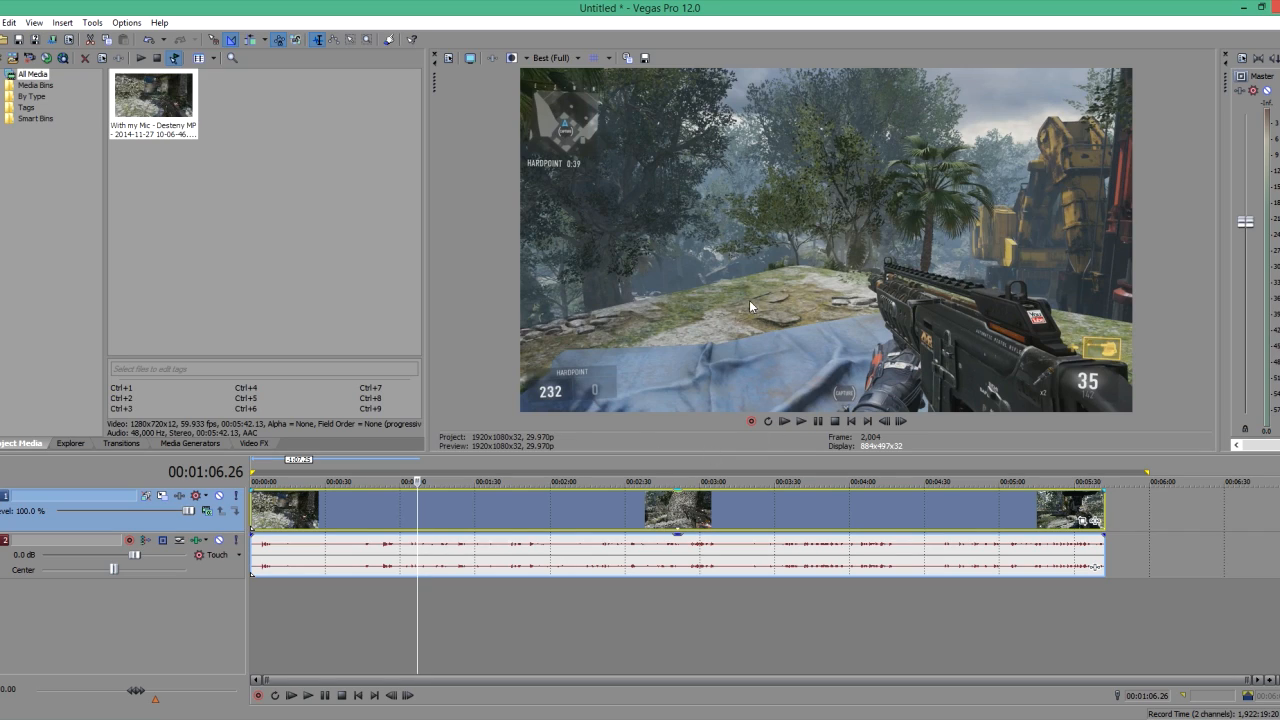
mouse_move(877, 290)
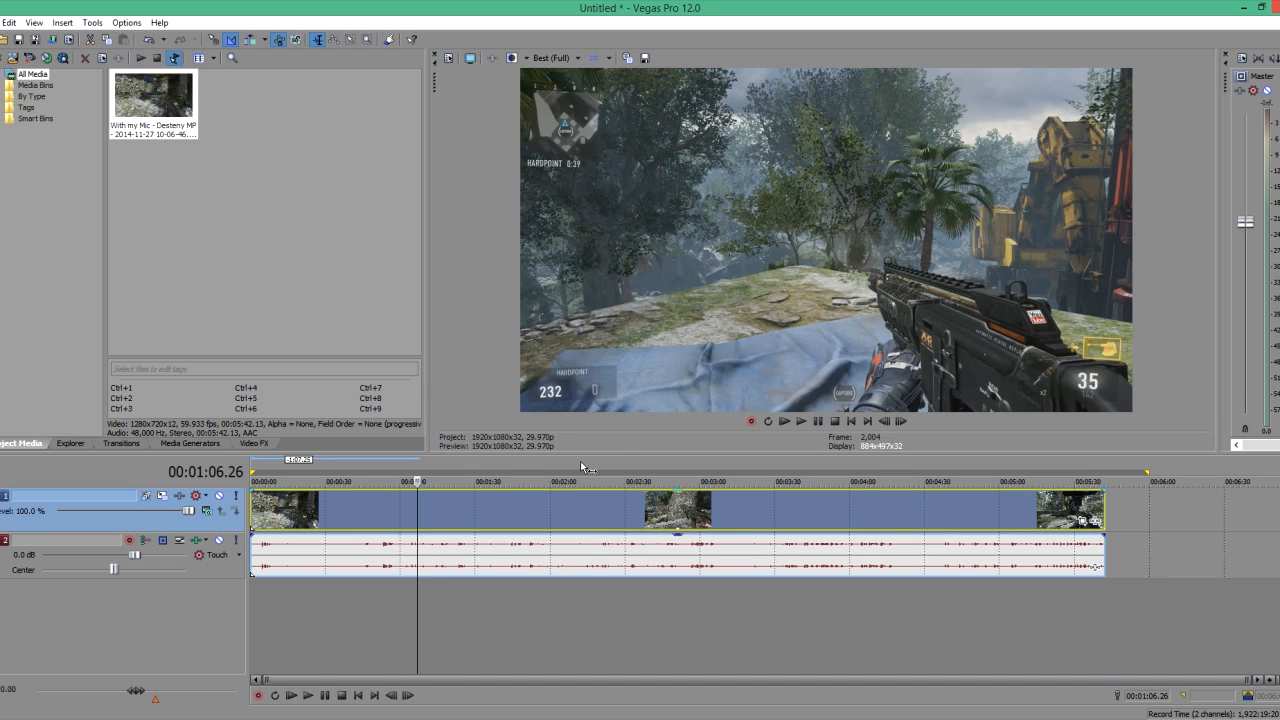
click(901, 420)
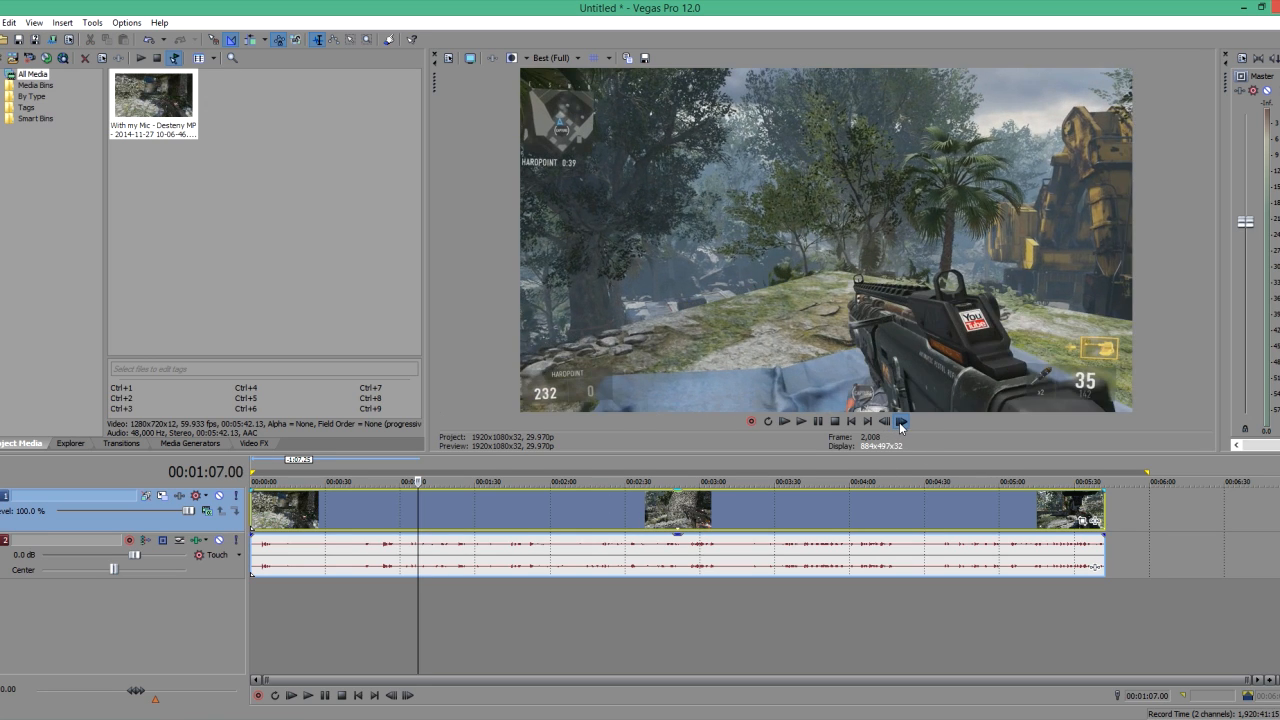
click(901, 421)
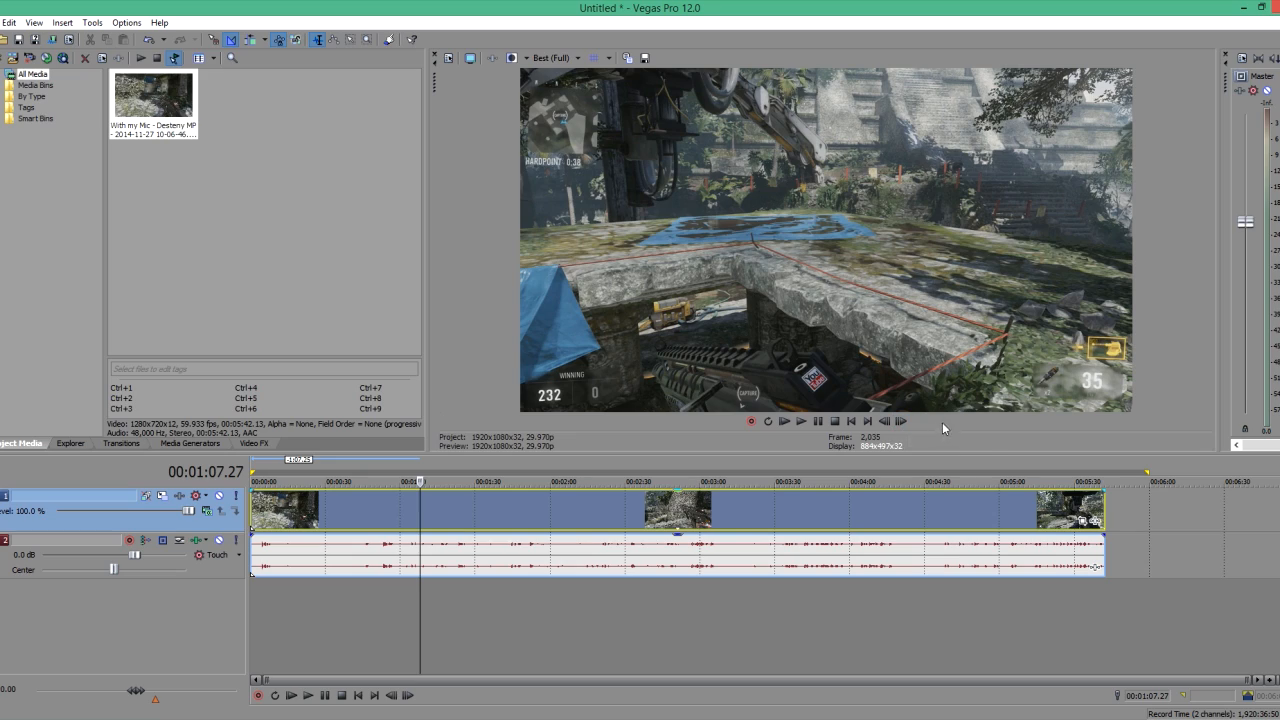
mouse_move(467, 530)
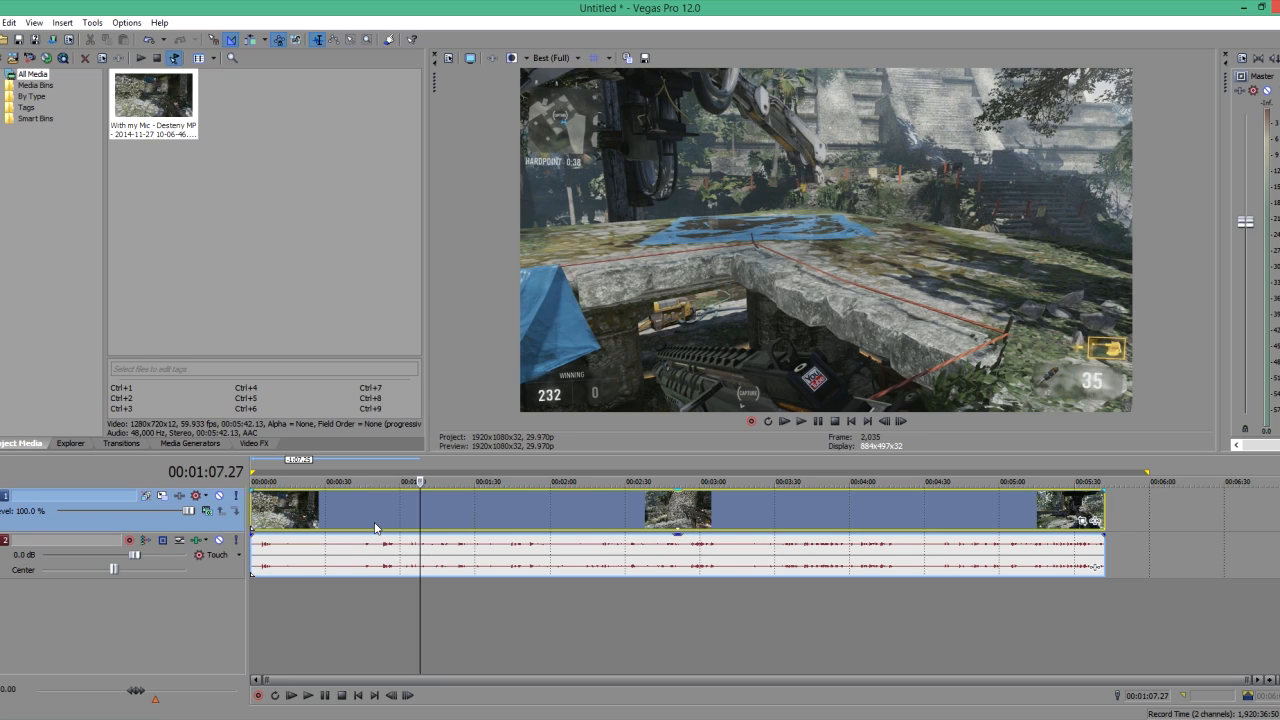
mouse_move(387, 525)
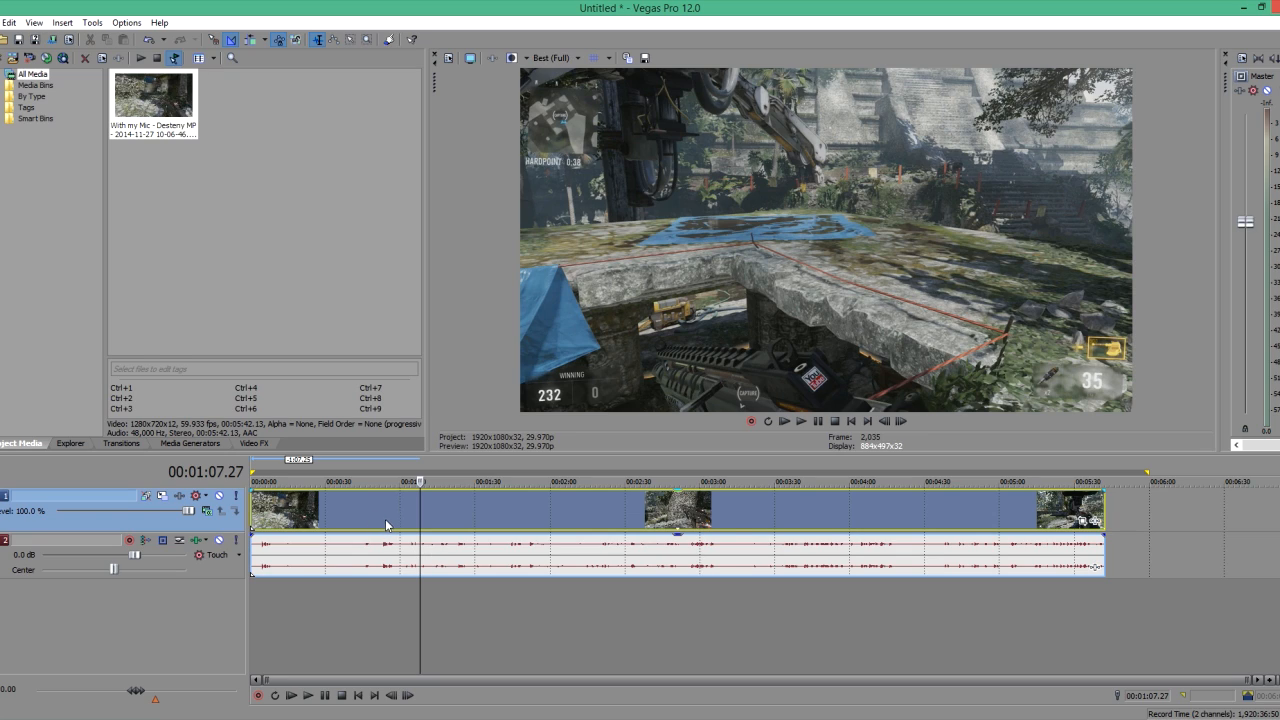
Step: Place the cursor near 0:55, step back a frame, and split the clip at 00:00:54.12
click(384, 509)
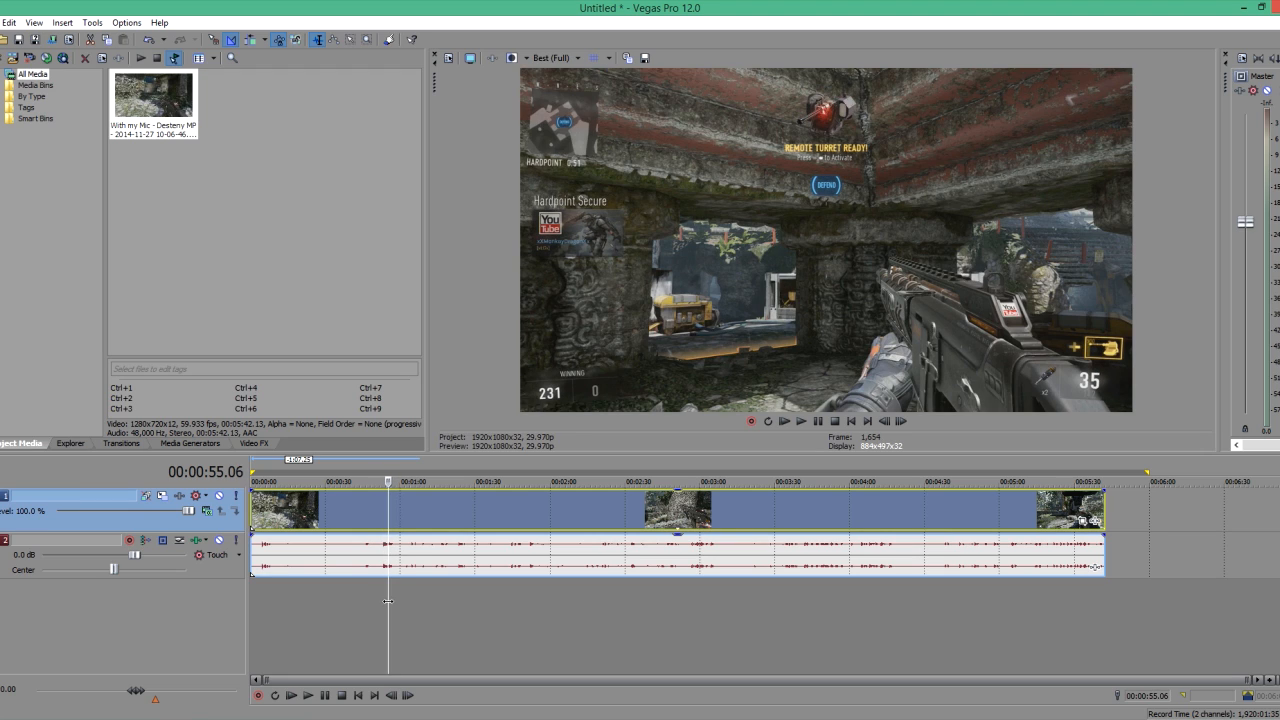
click(884, 421)
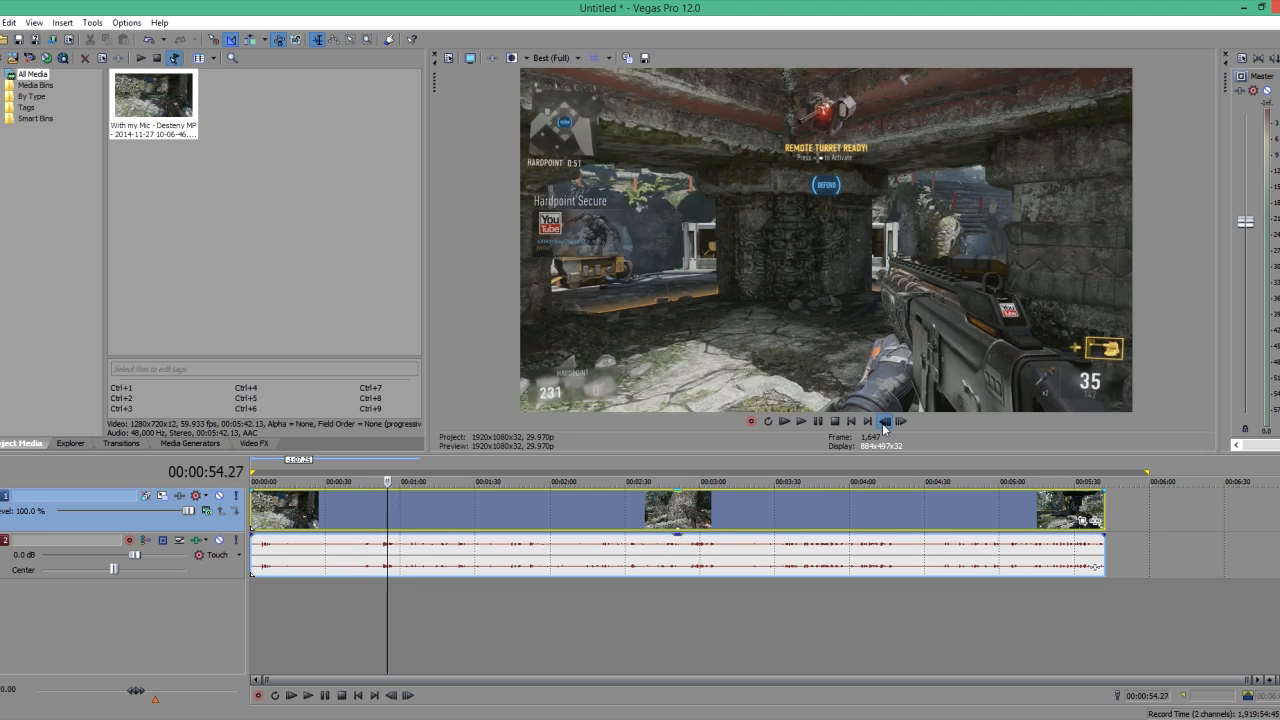
click(884, 421)
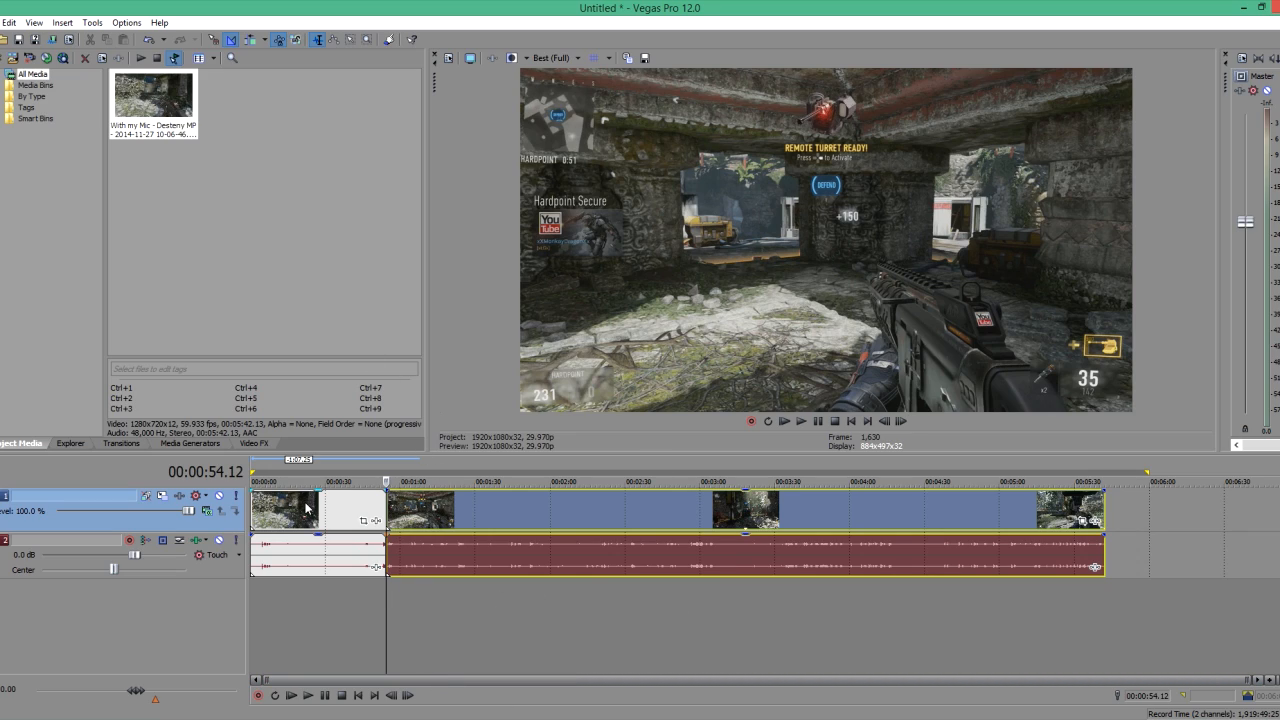
mouse_move(555, 470)
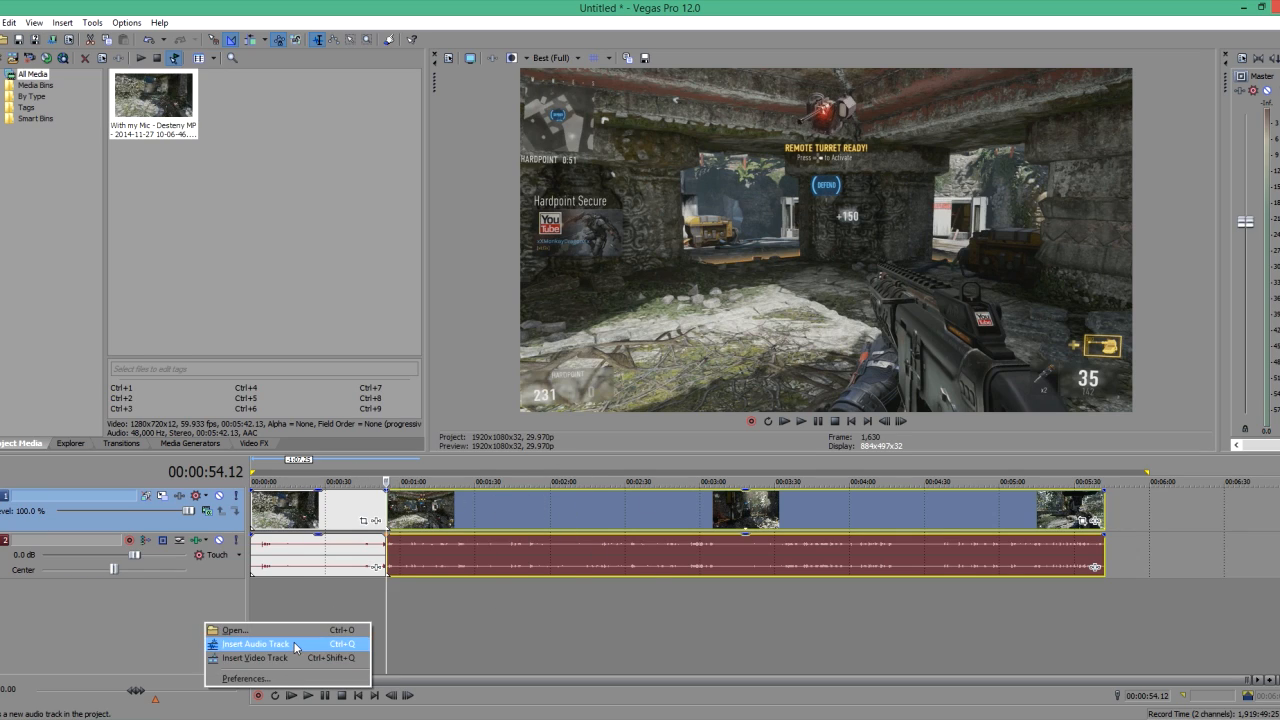
Step: Insert a new audio track into the project alongside the gameplay events
click(251, 650)
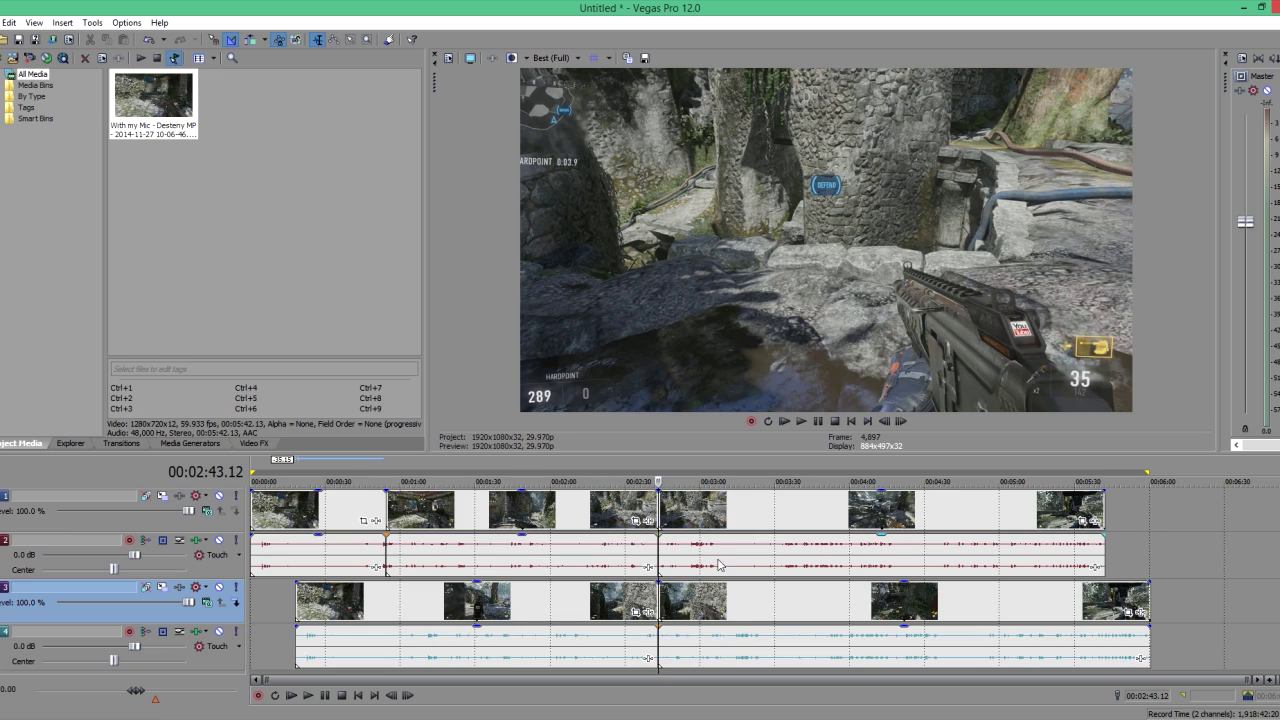
click(775, 527)
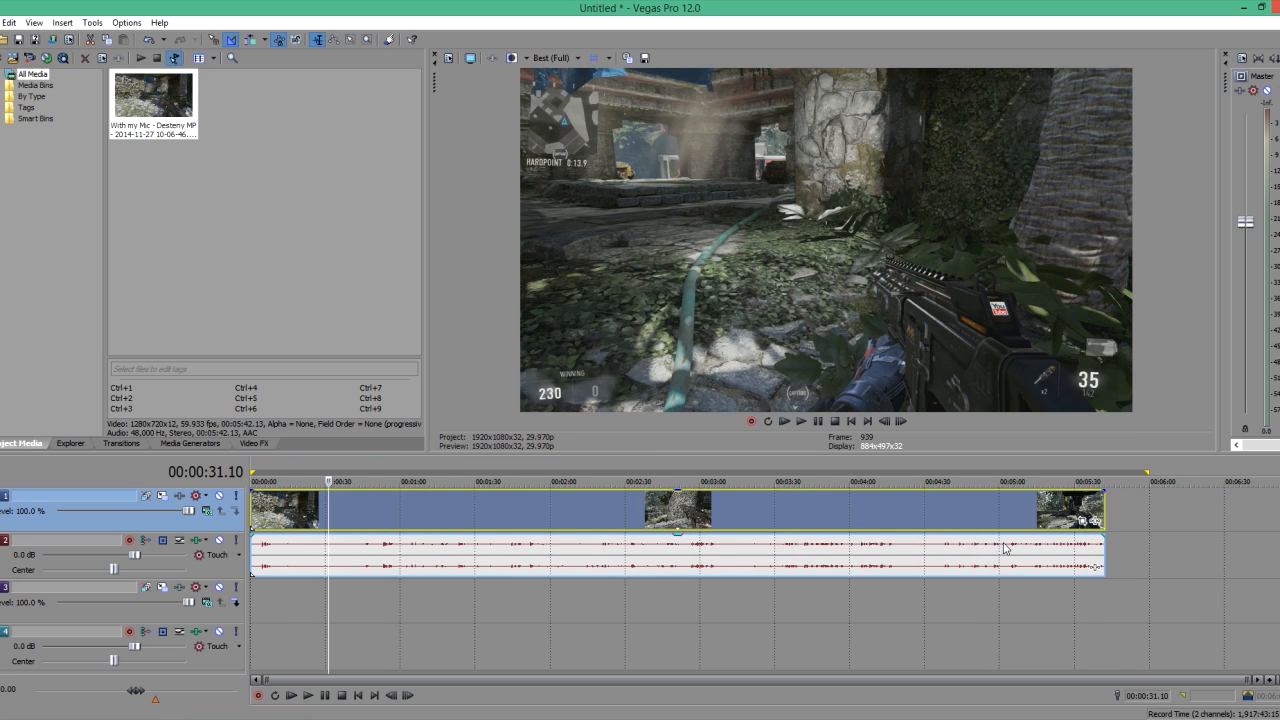
mouse_move(1087, 540)
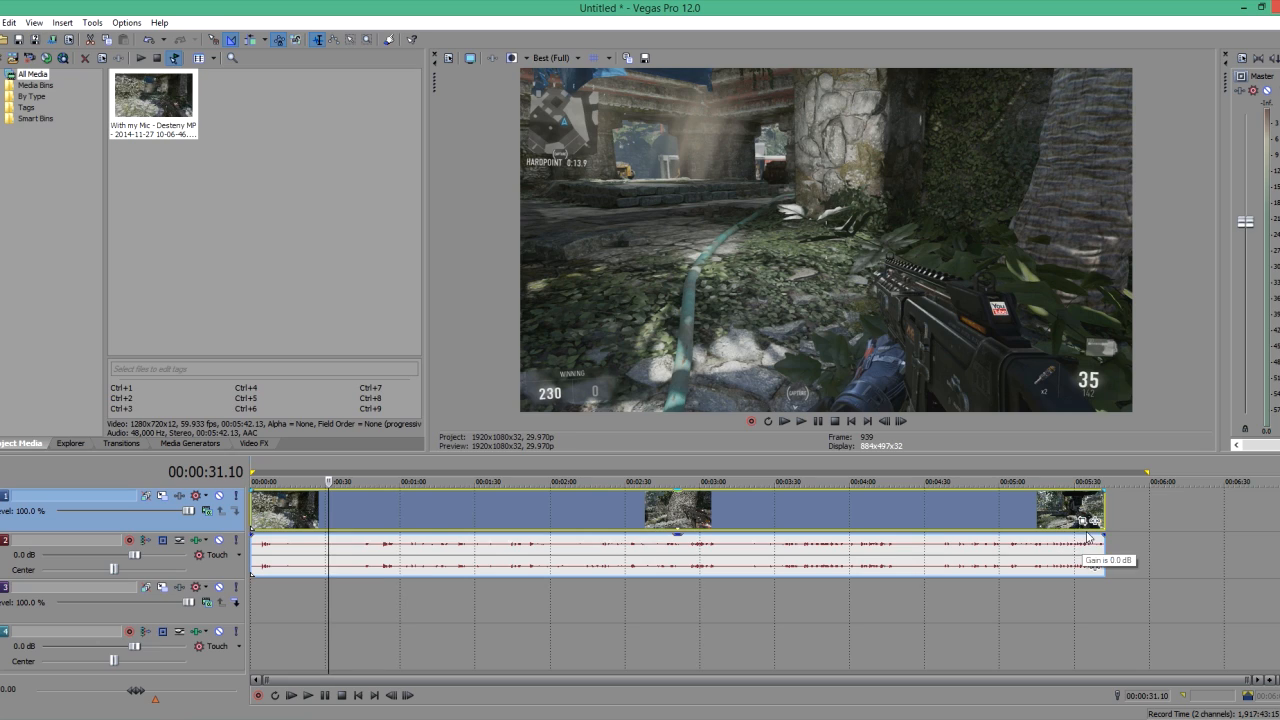
mouse_move(1096, 521)
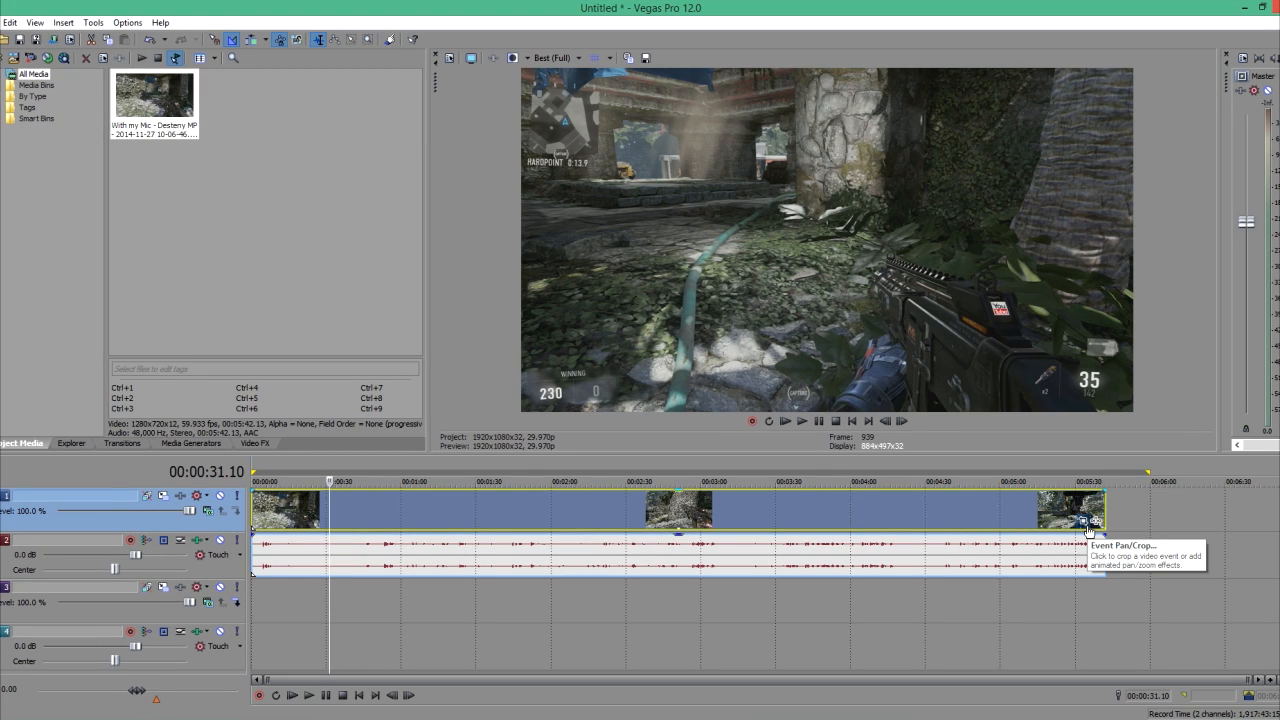
Step: Open the Event Pan/Crop window for the gameplay video event
click(1082, 523)
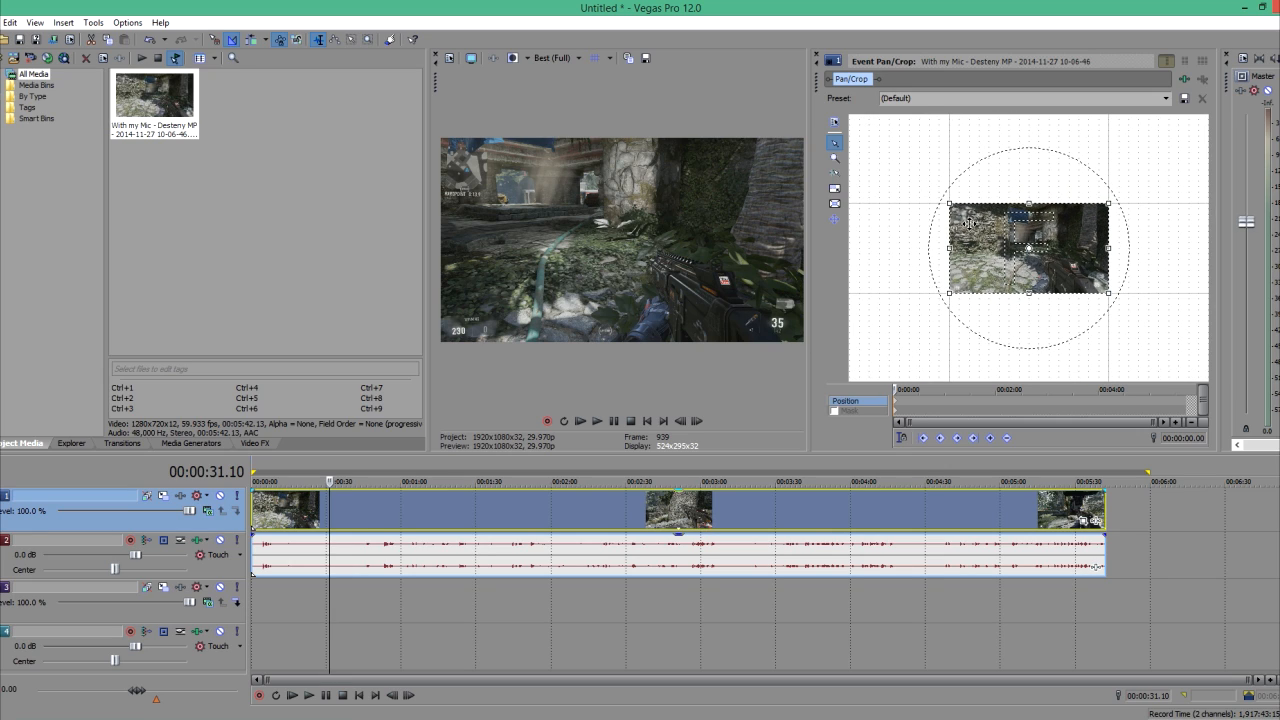
mouse_move(886, 263)
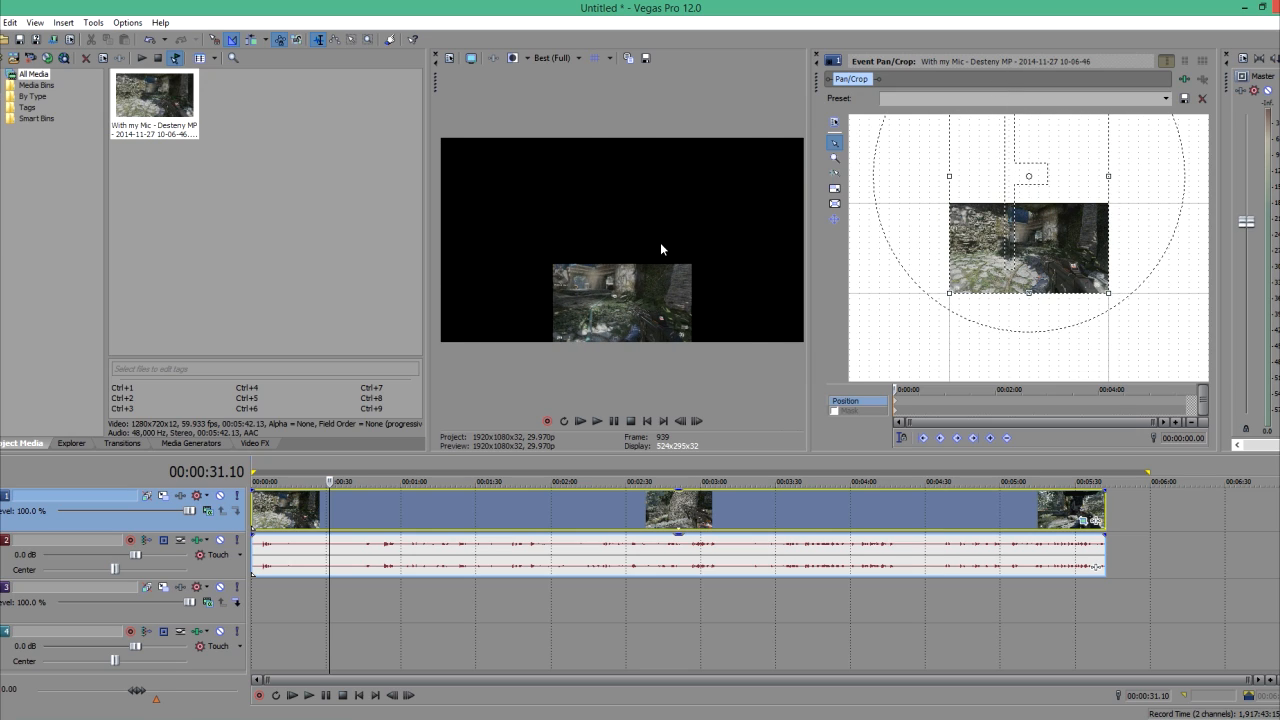
mouse_move(1107, 596)
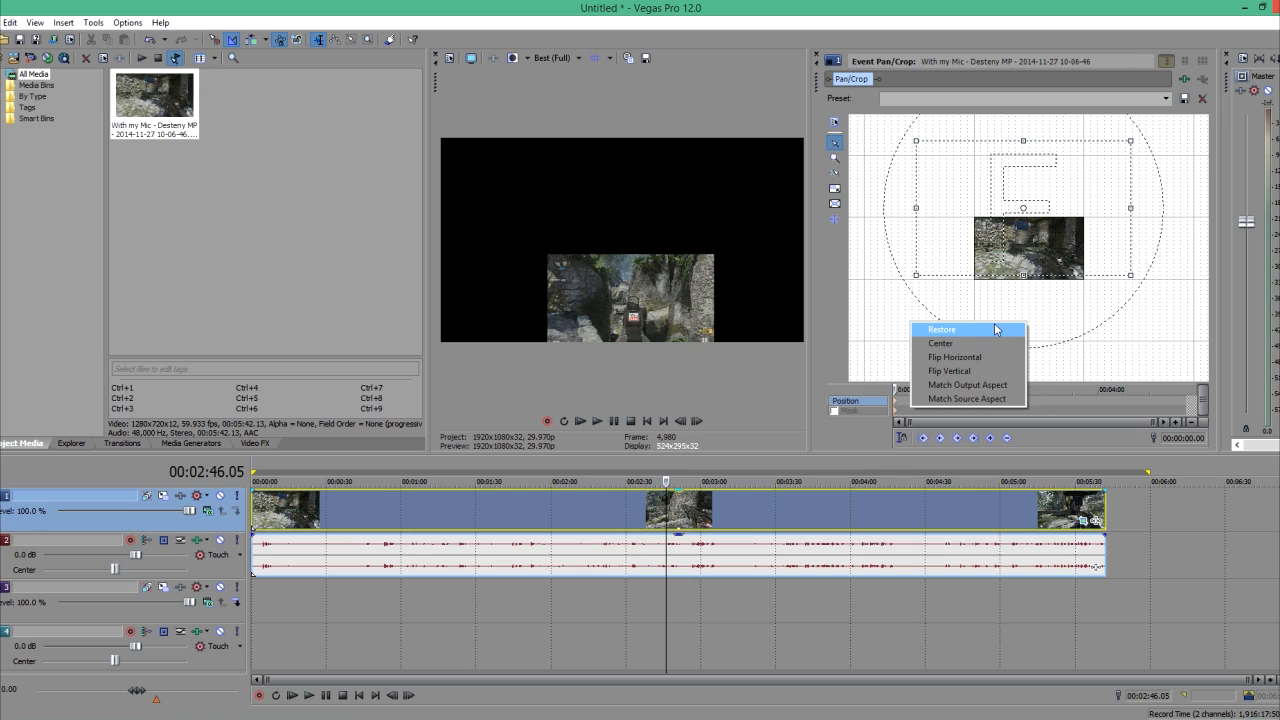
Step: Restore default framing, then shift the frame so black space shows on the right and top
click(939, 329)
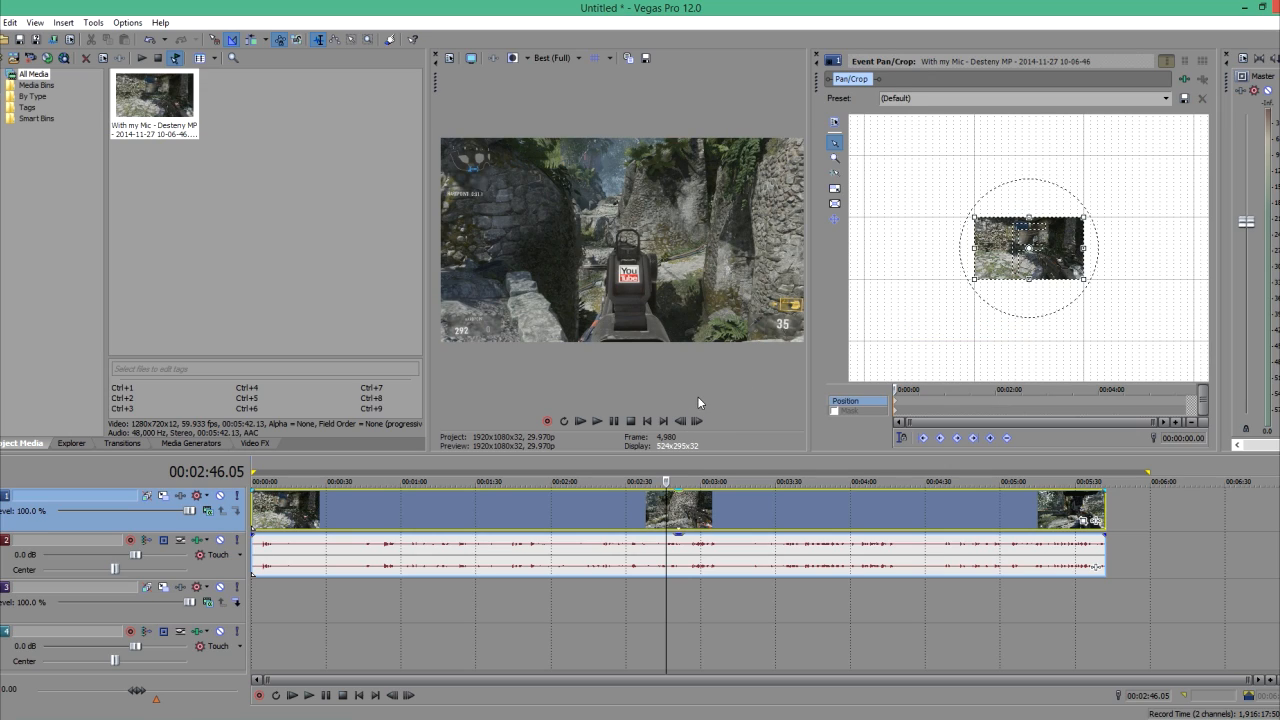
mouse_move(841, 231)
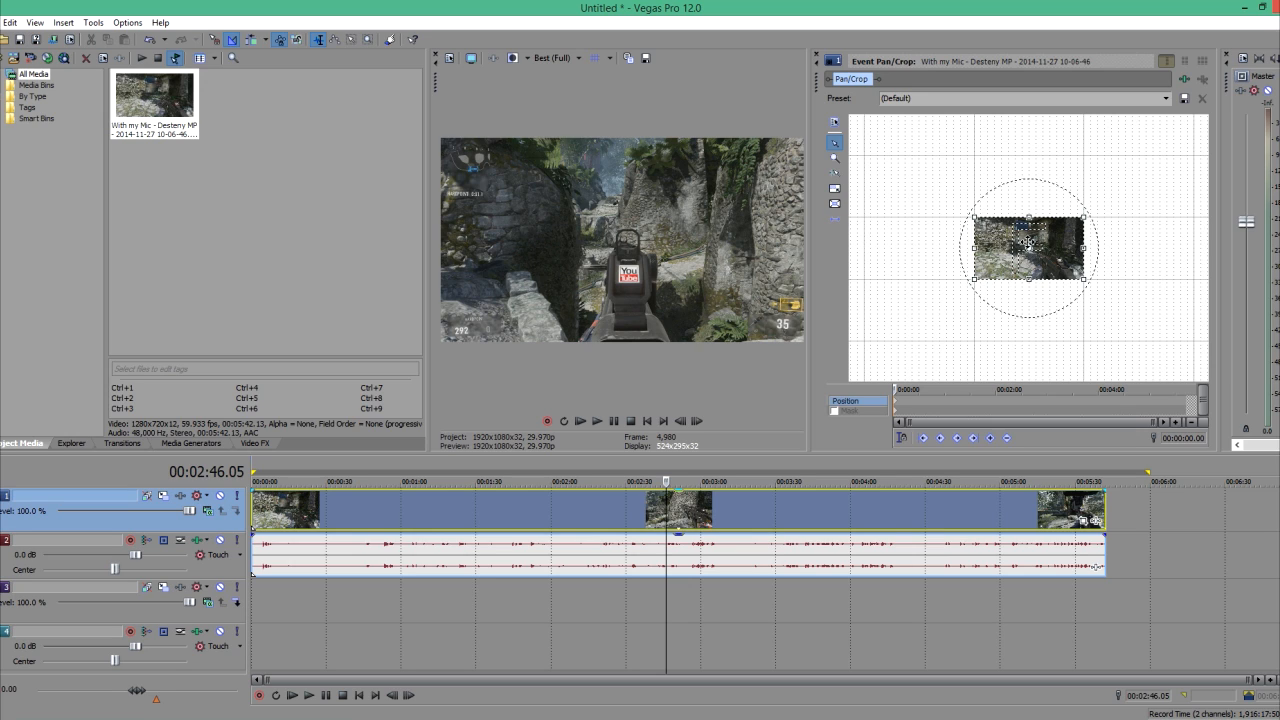
drag(1028, 247, 1035, 247)
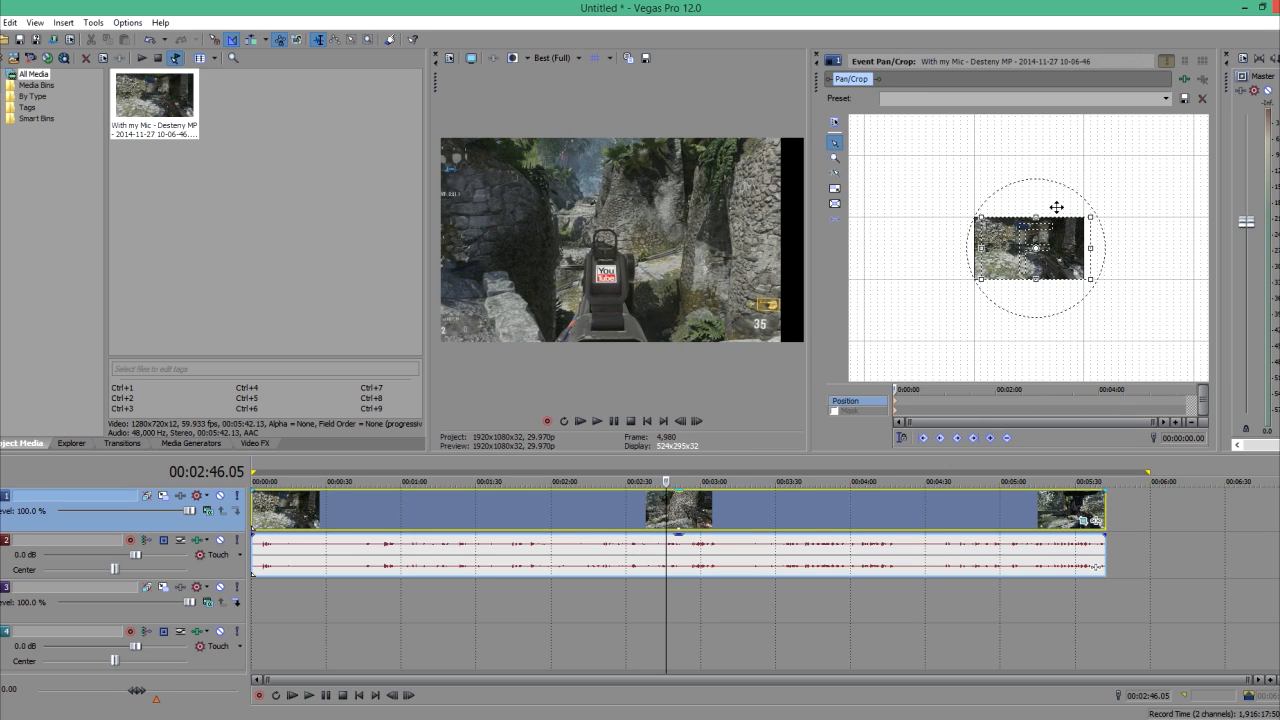
drag(1035, 248, 1065, 248)
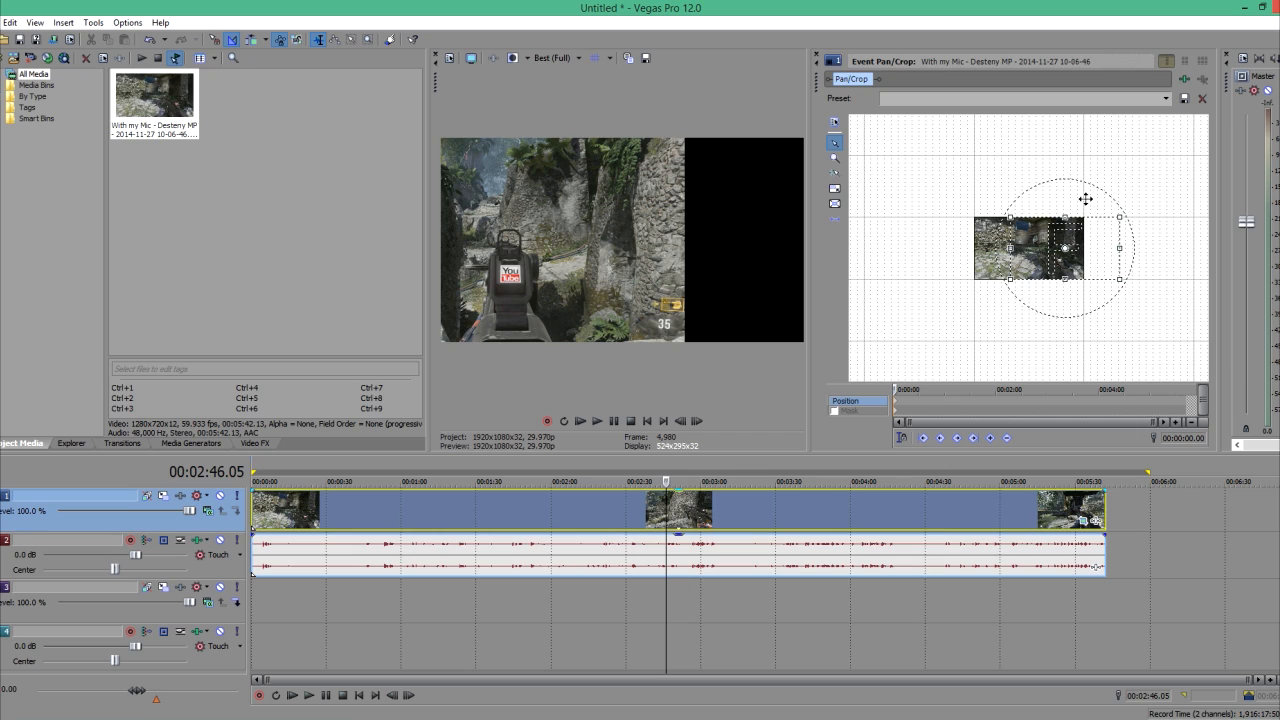
mouse_move(938, 248)
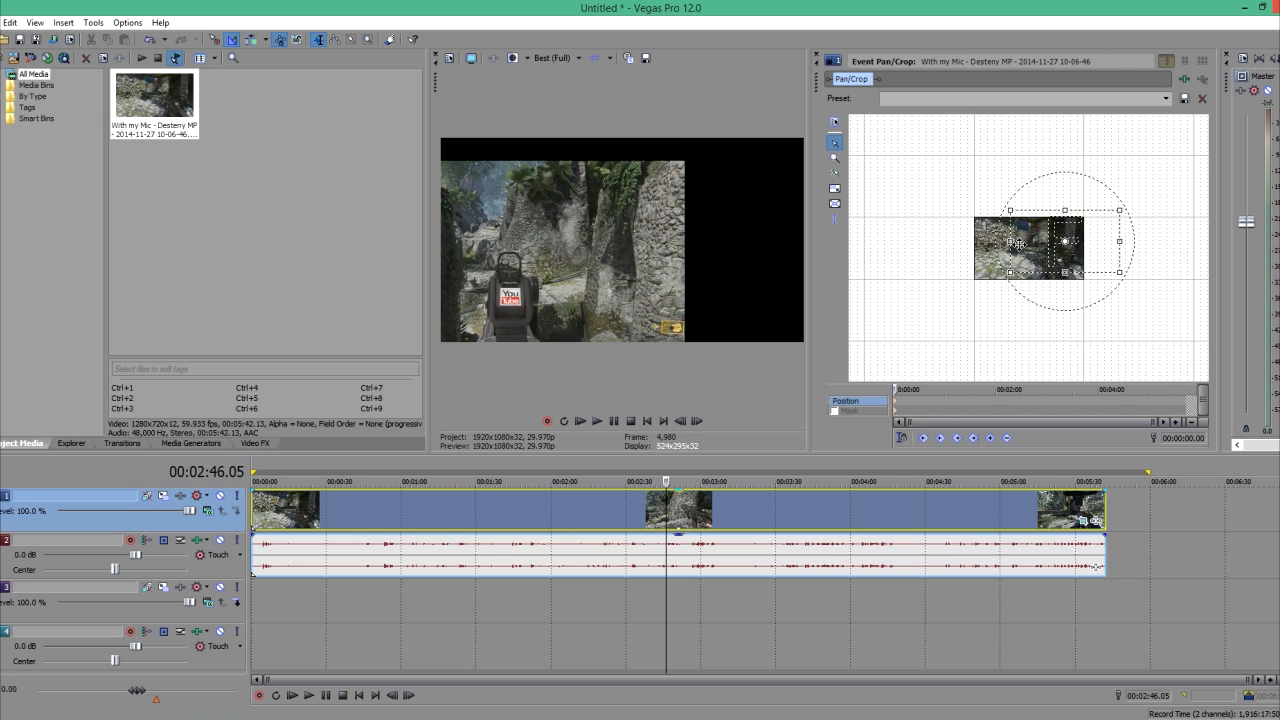
drag(1040, 250, 1065, 235)
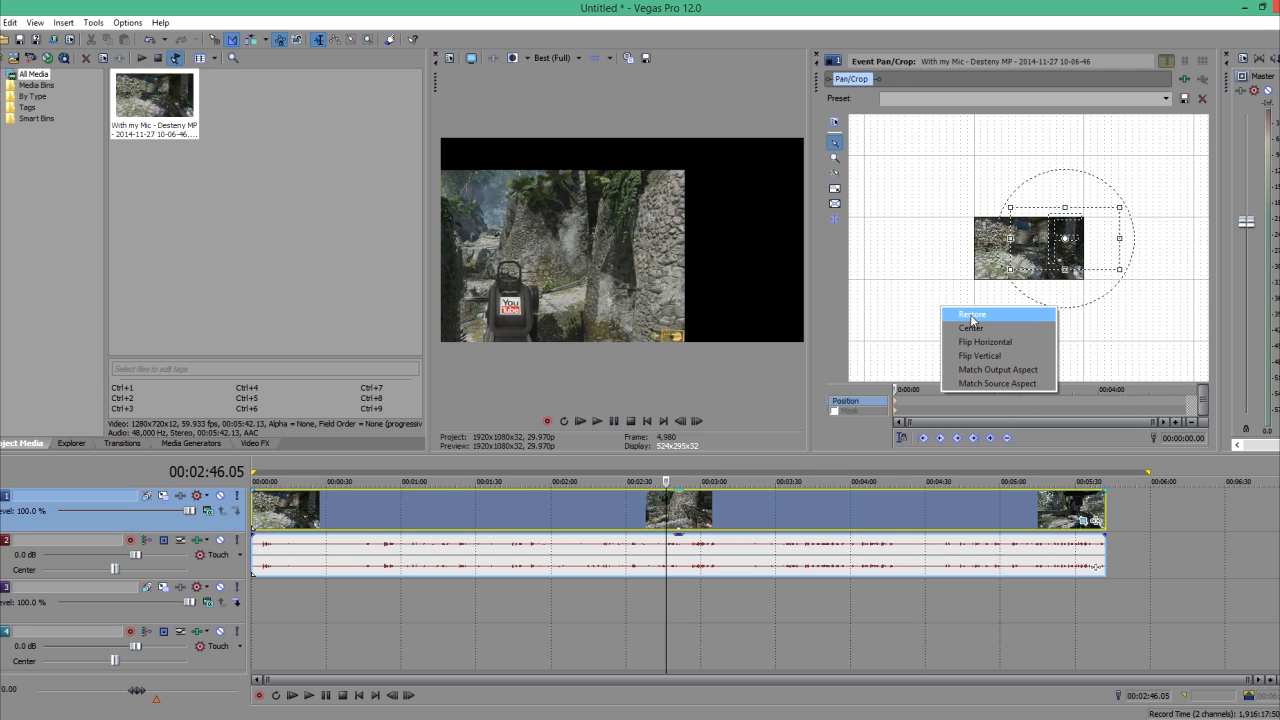
Step: Restore the Pan/Crop frame to its default, unrotated framing
click(970, 313)
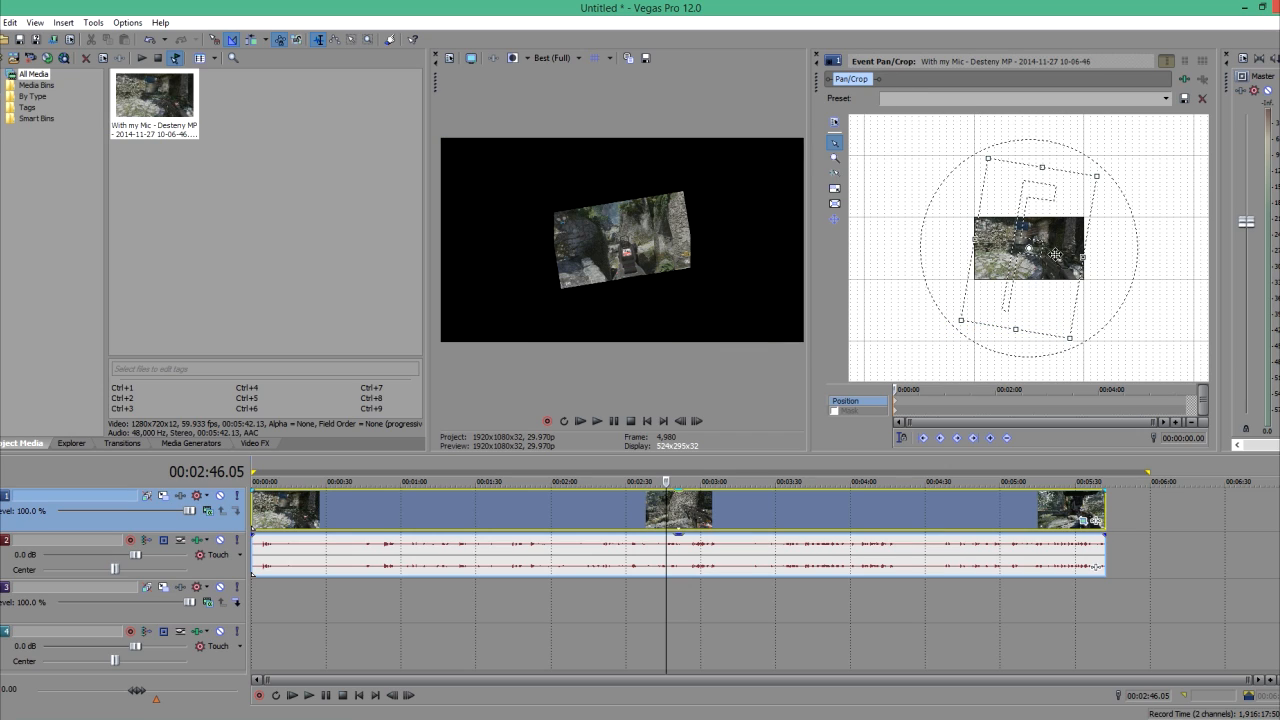
right_click(1058, 256)
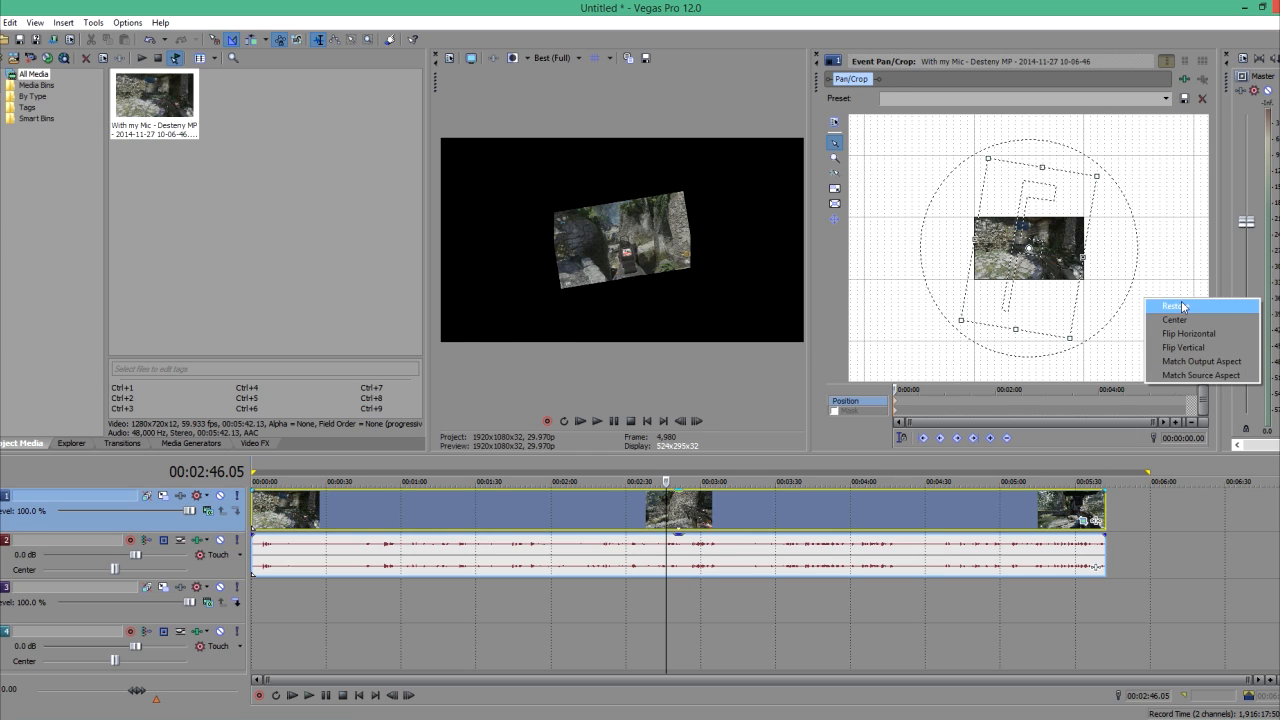
click(1172, 305)
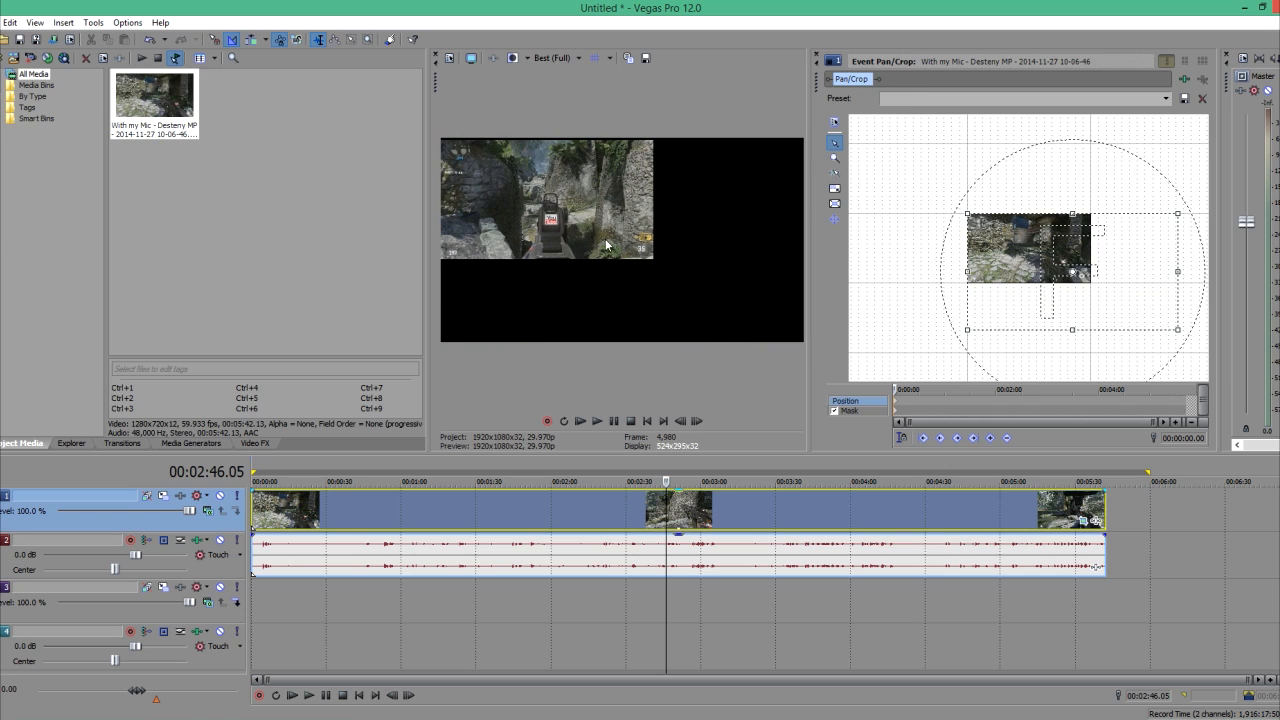
mouse_move(723, 247)
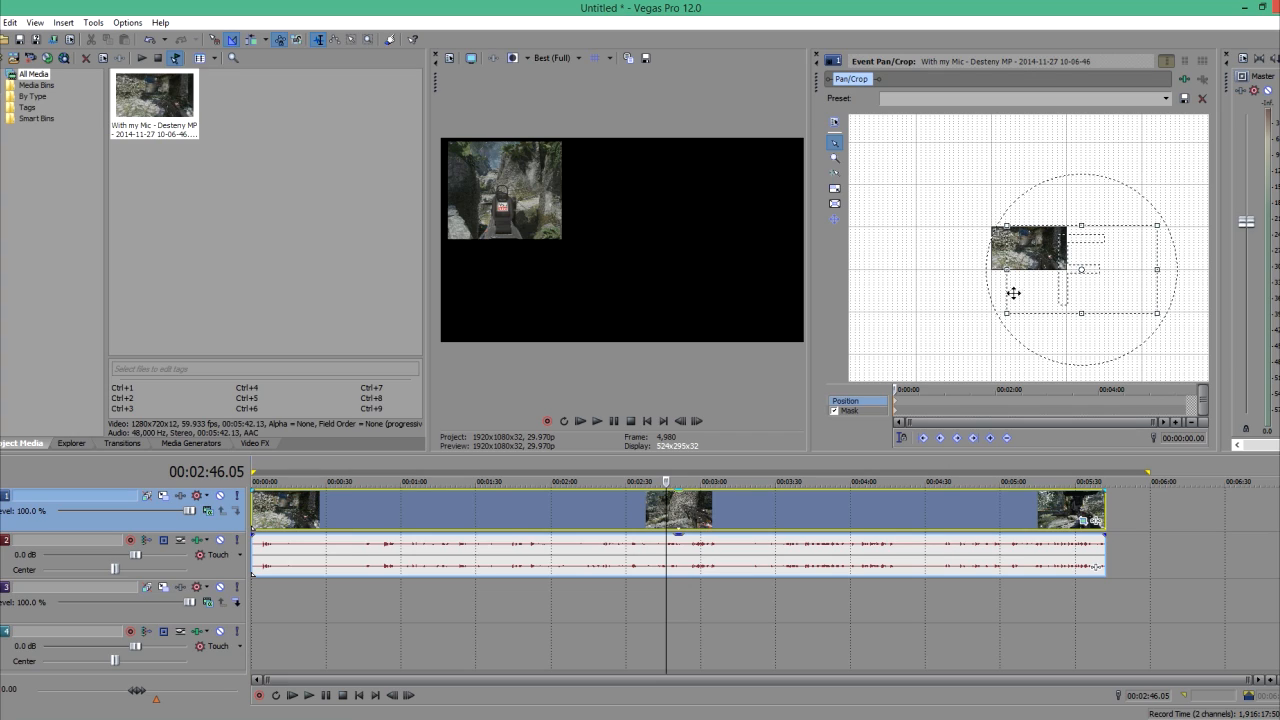
mouse_move(916, 401)
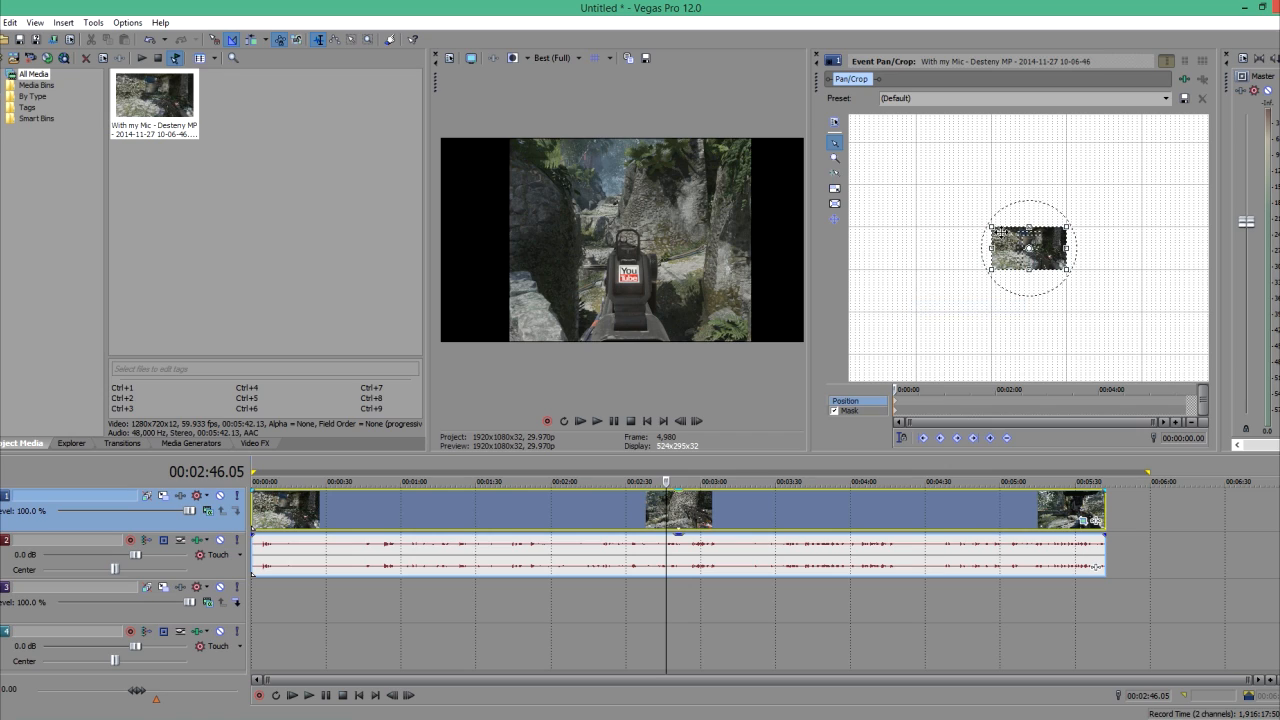
Step: Reset the mask, then add a 4:01 keyframe shifting the smaller picture toward the upper left
right_click(1025, 250)
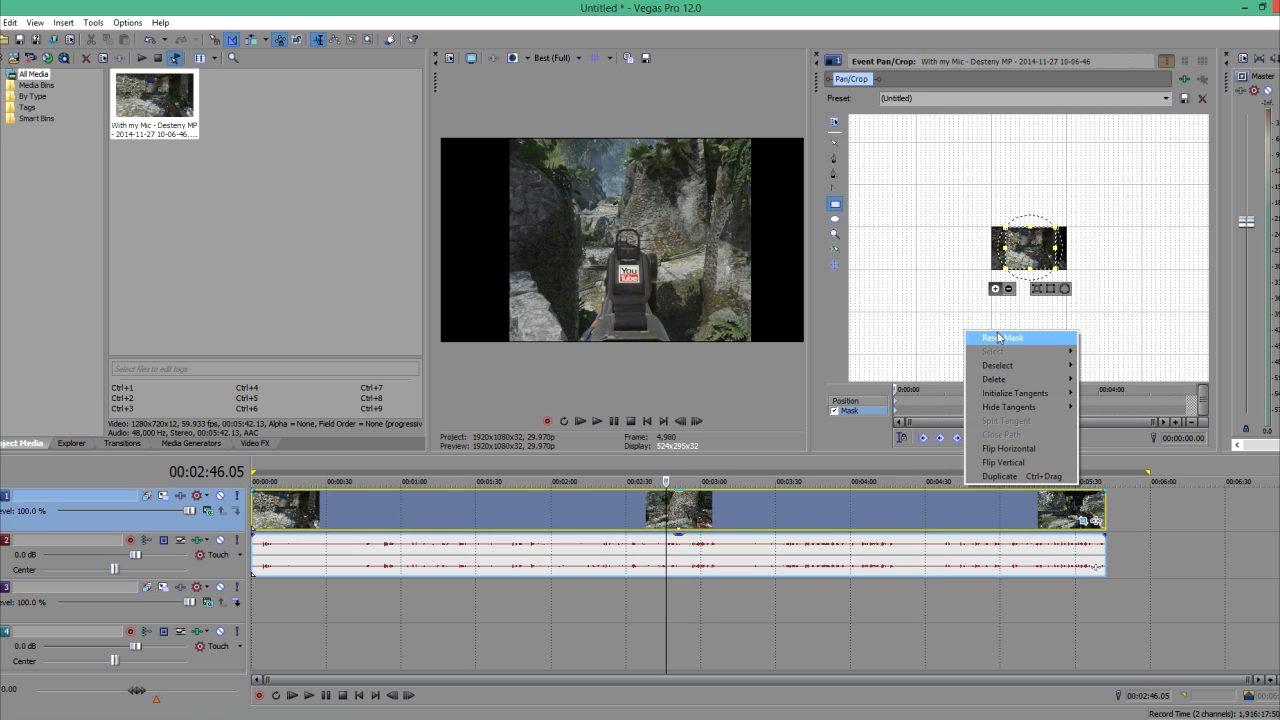
click(1001, 337)
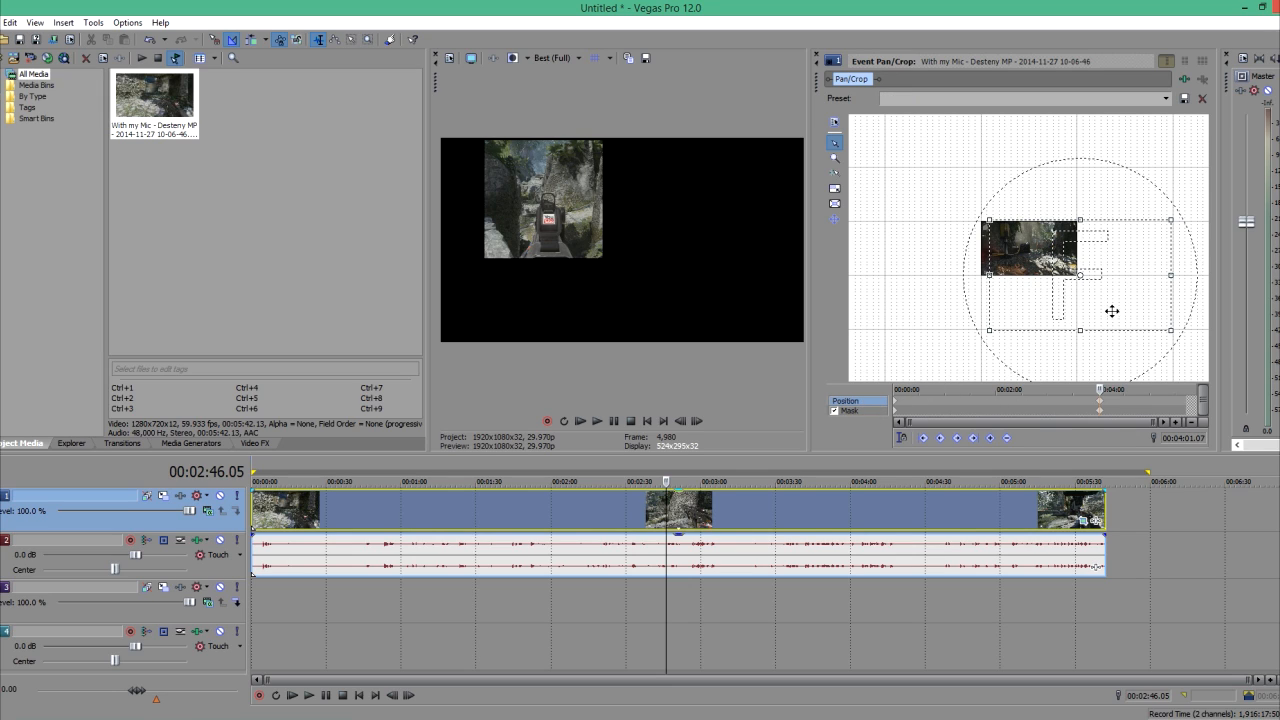
drag(1112, 311, 1126, 310)
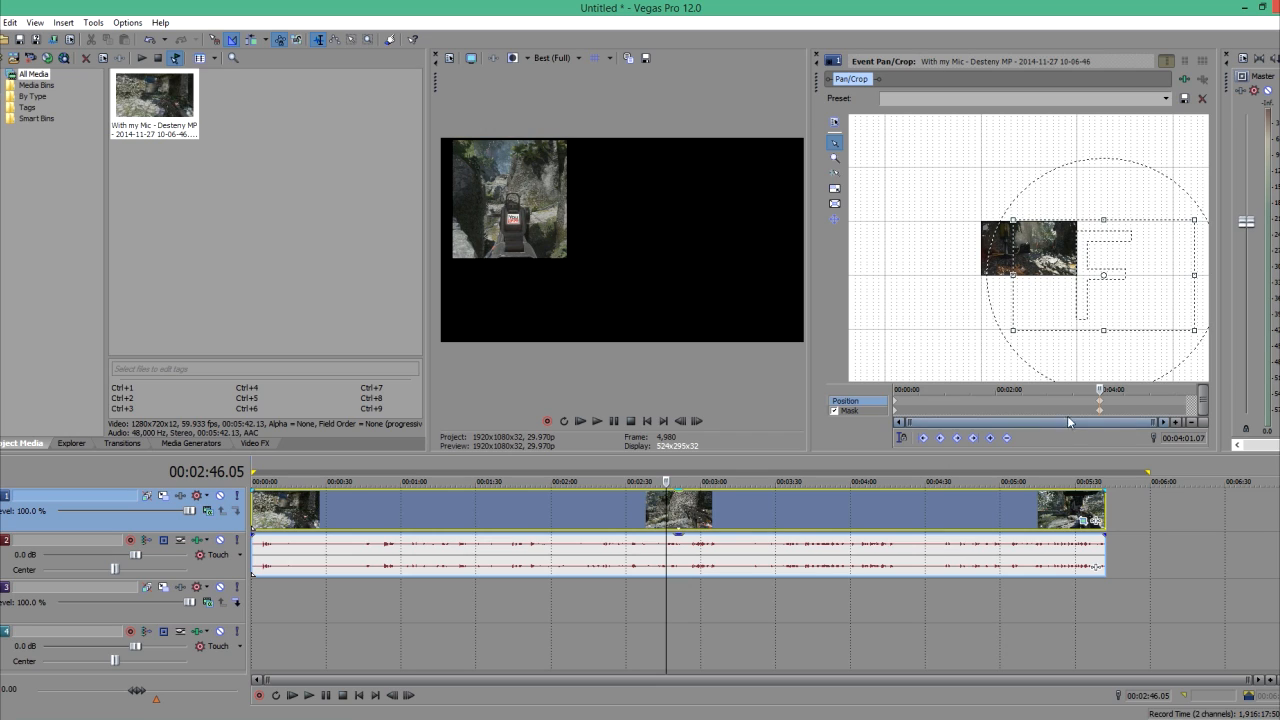
Step: Move the playback cursor back to 00:00:00.00
click(644, 506)
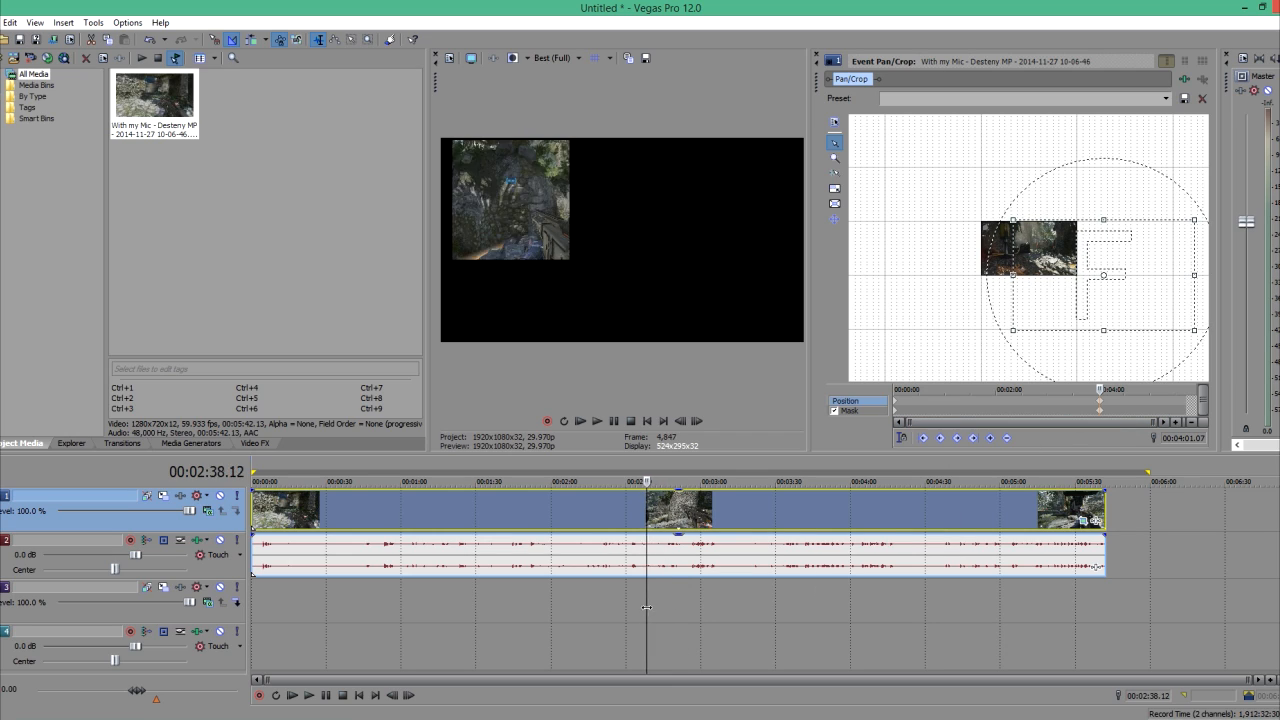
click(427, 501)
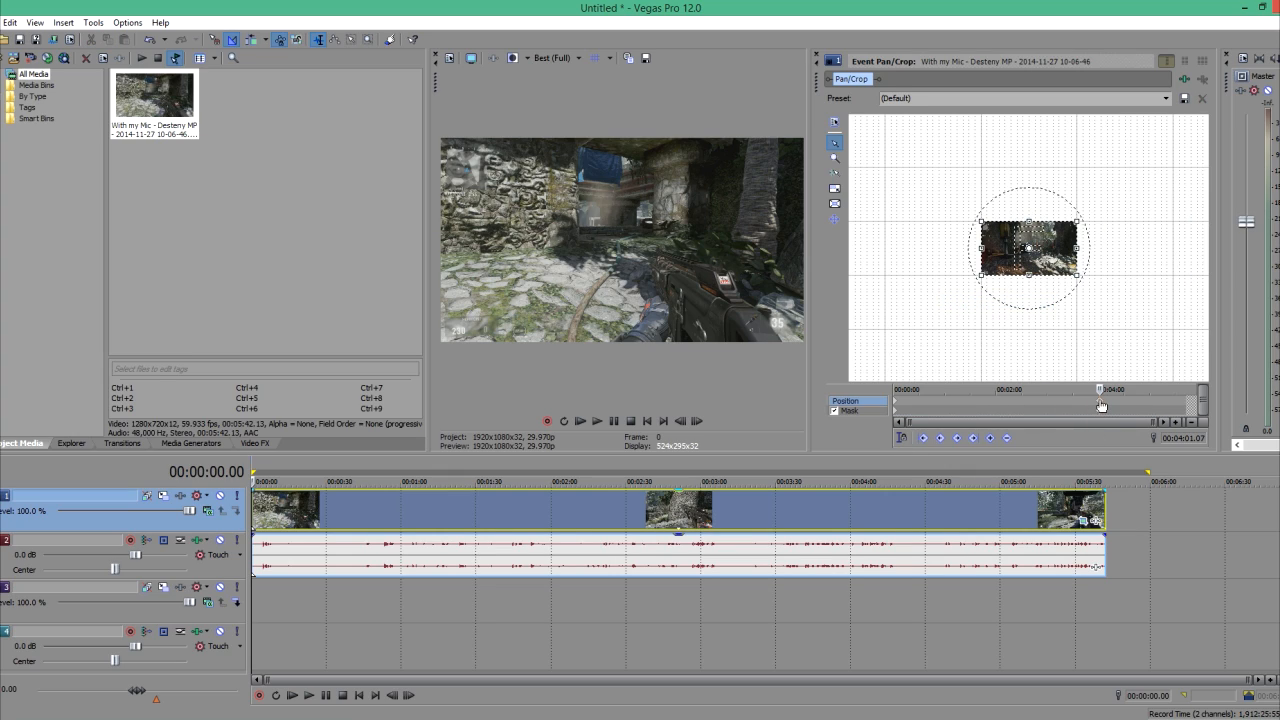
Step: Restore default framing at the animation start, then right-click the 4:01 keyframe to remove it
click(1006, 436)
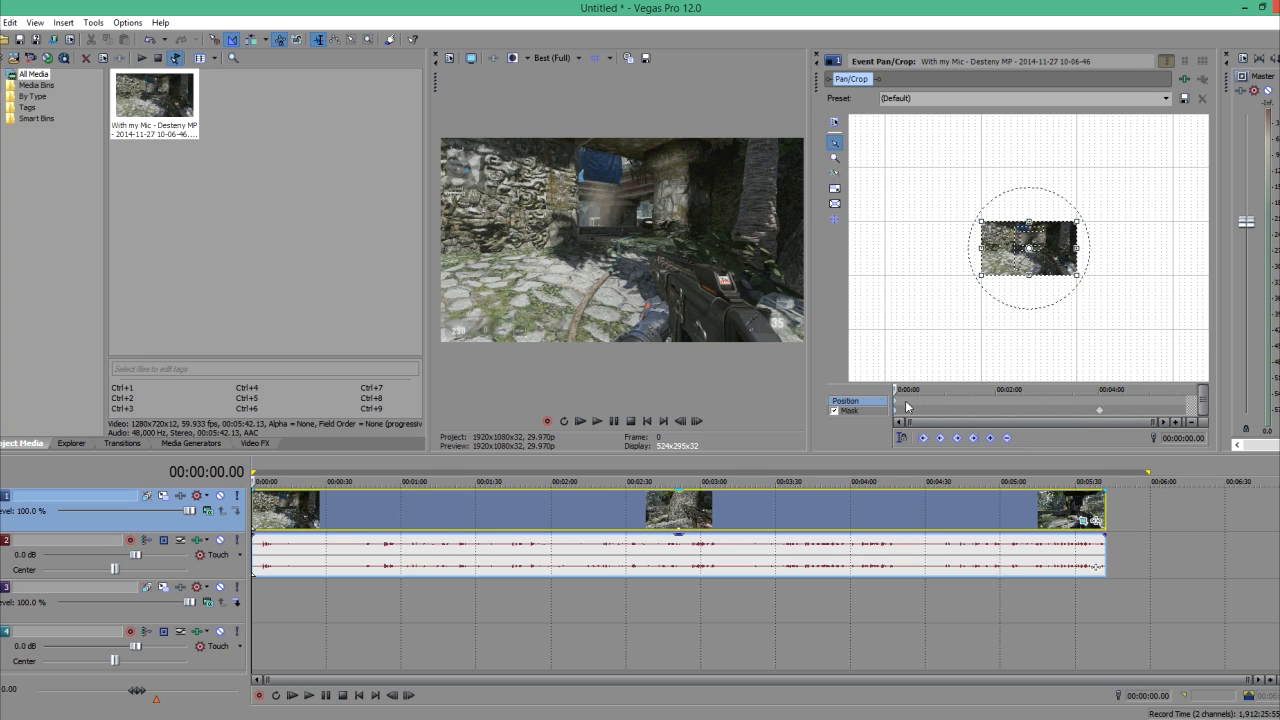
right_click(1028, 248)
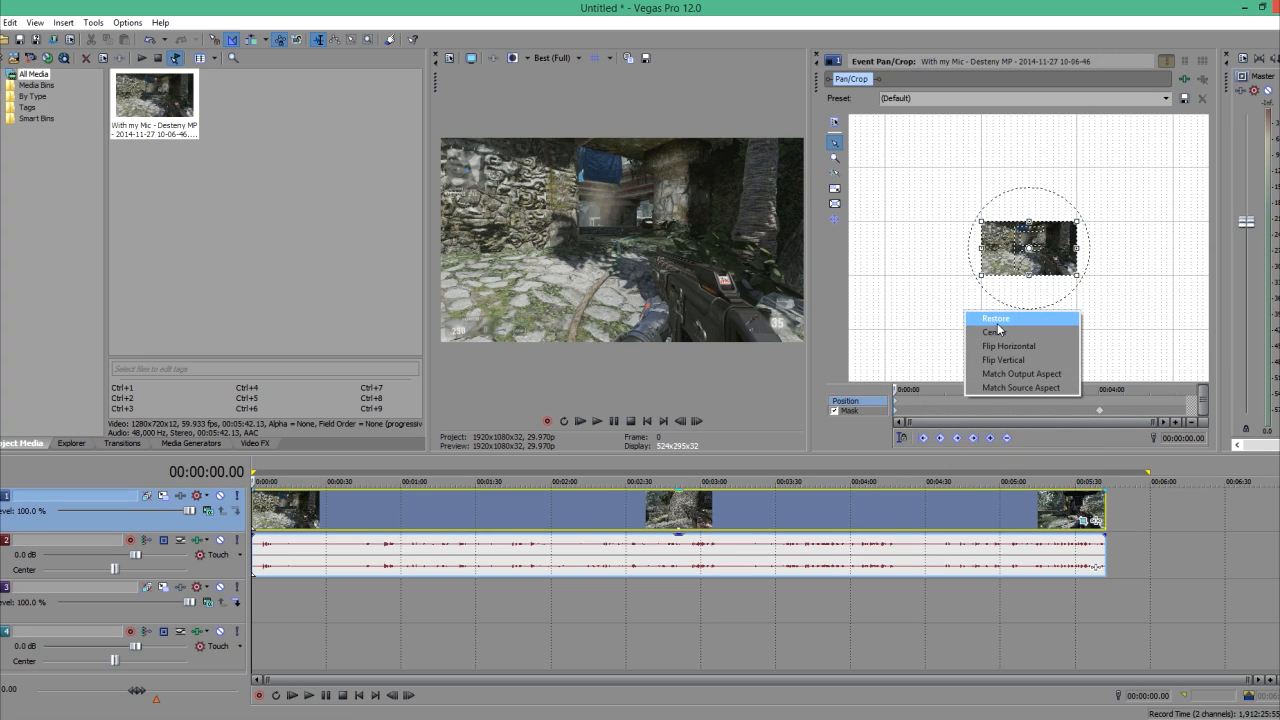
click(994, 331)
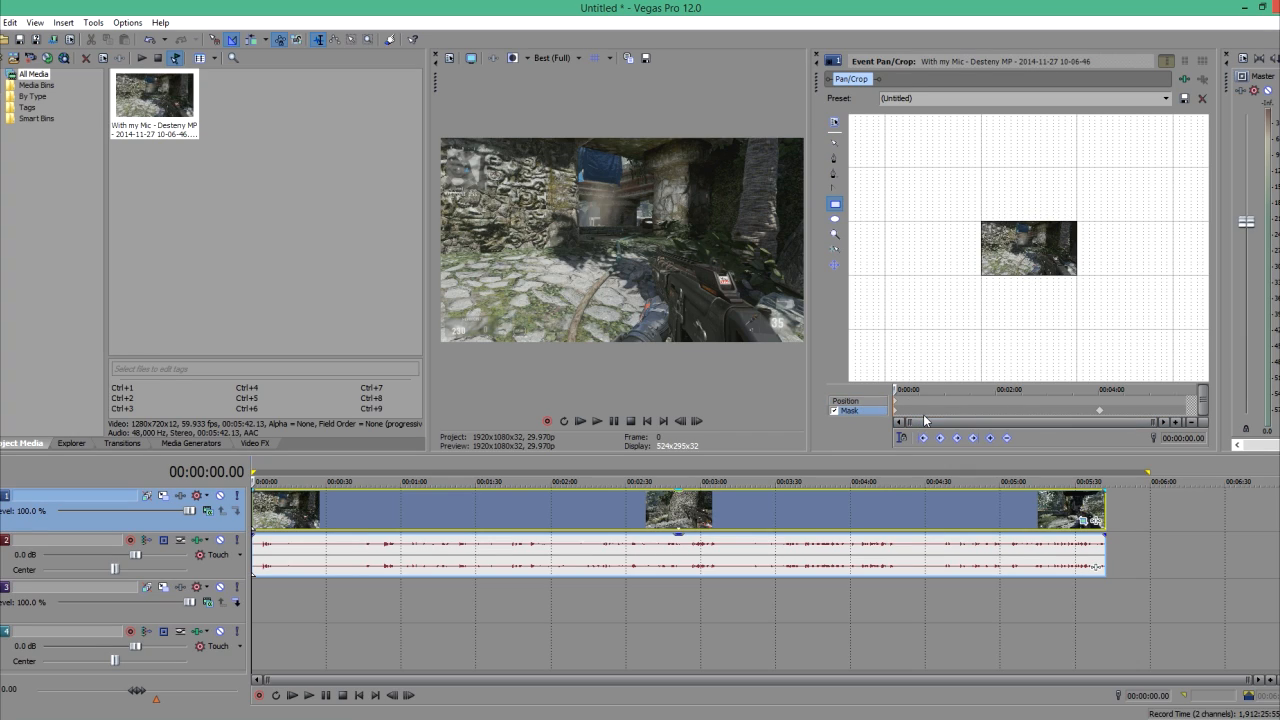
mouse_move(907, 412)
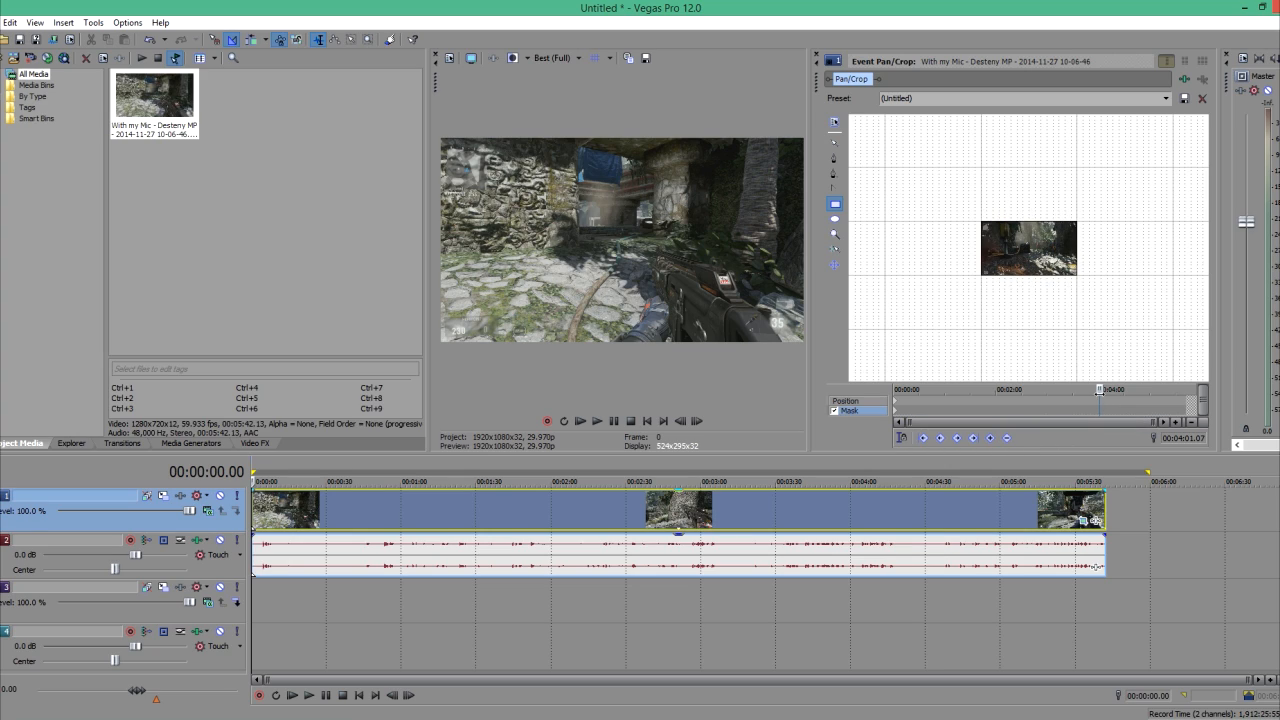
right_click(963, 310)
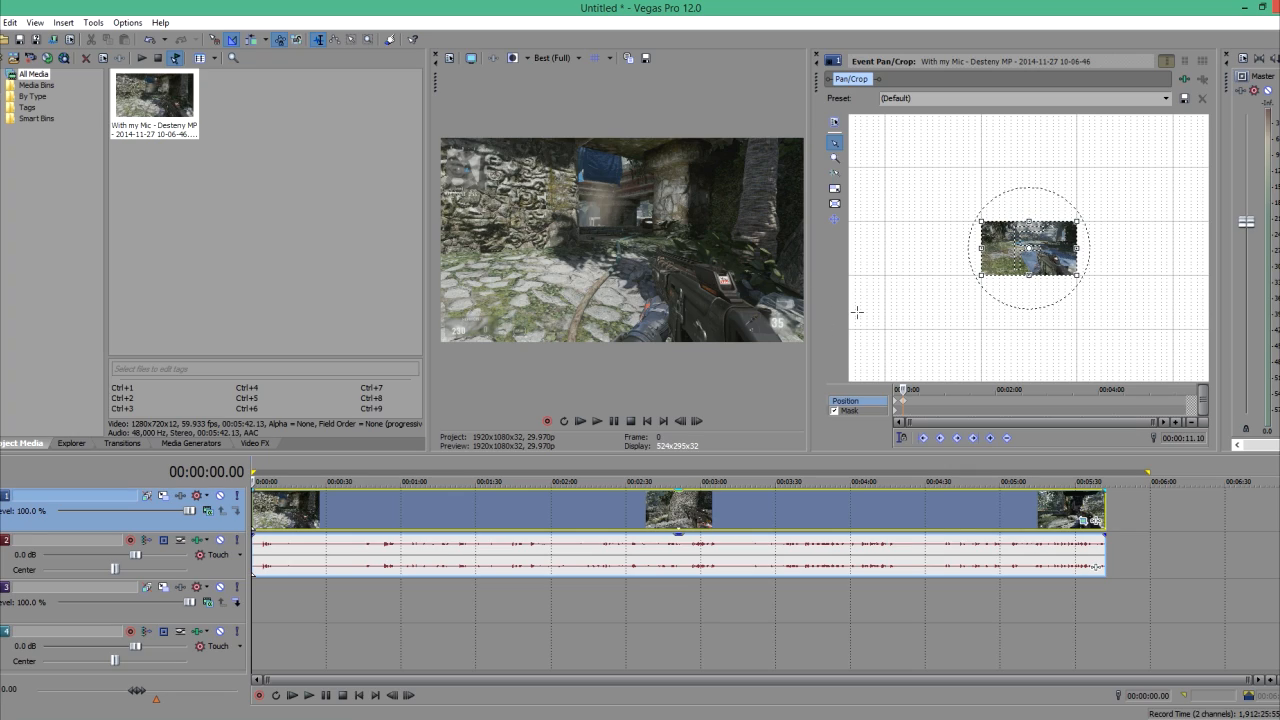
mouse_move(757, 303)
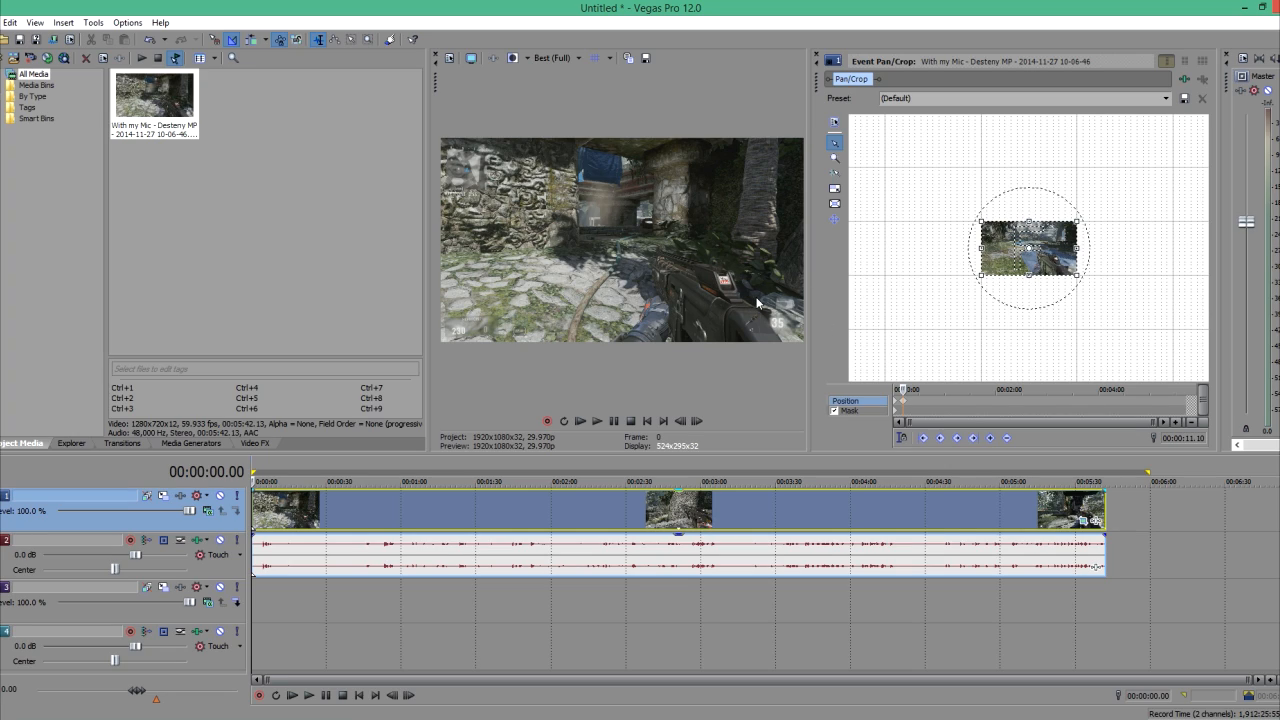
mouse_move(761, 297)
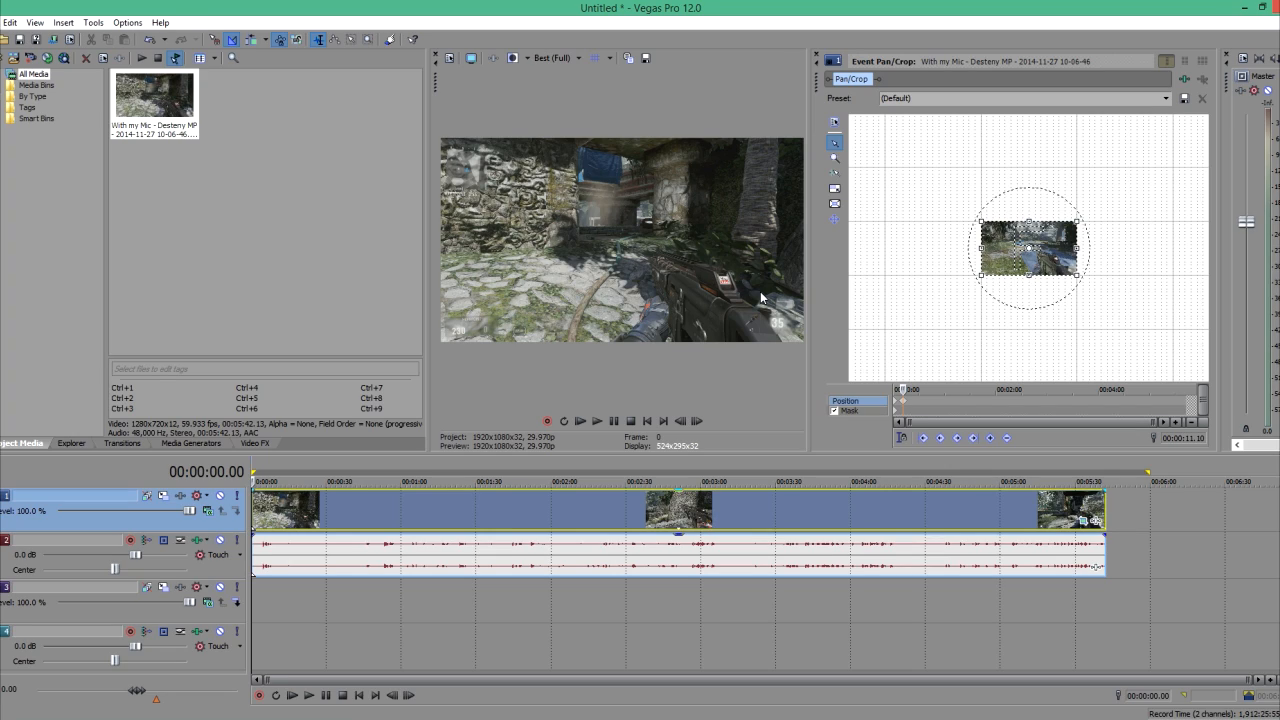
mouse_move(885, 475)
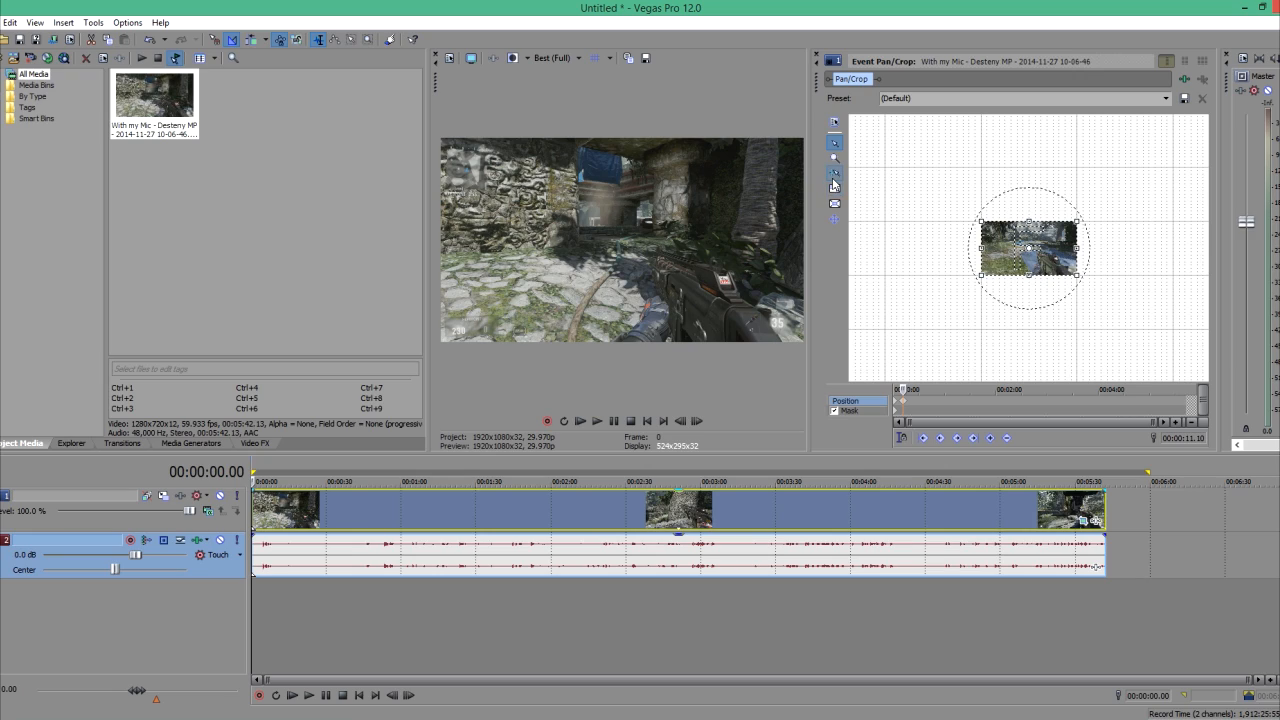
mouse_move(969, 149)
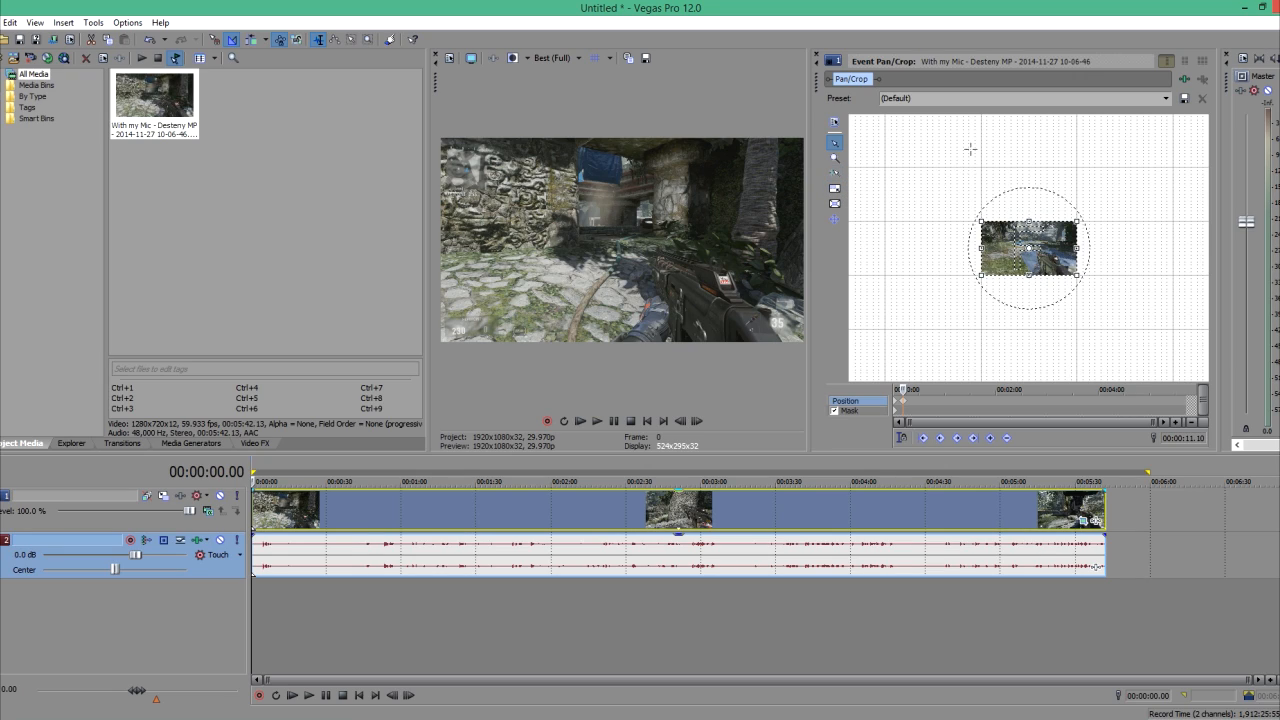
mouse_move(708, 284)
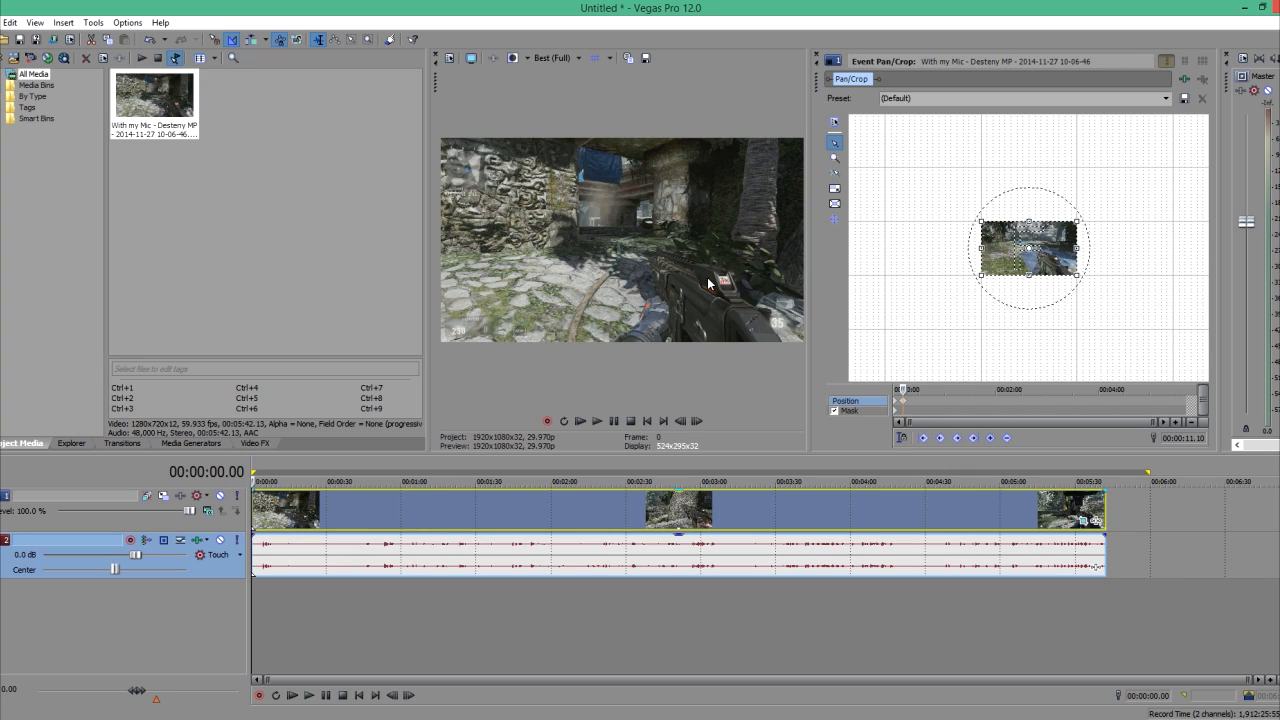
mouse_move(766, 441)
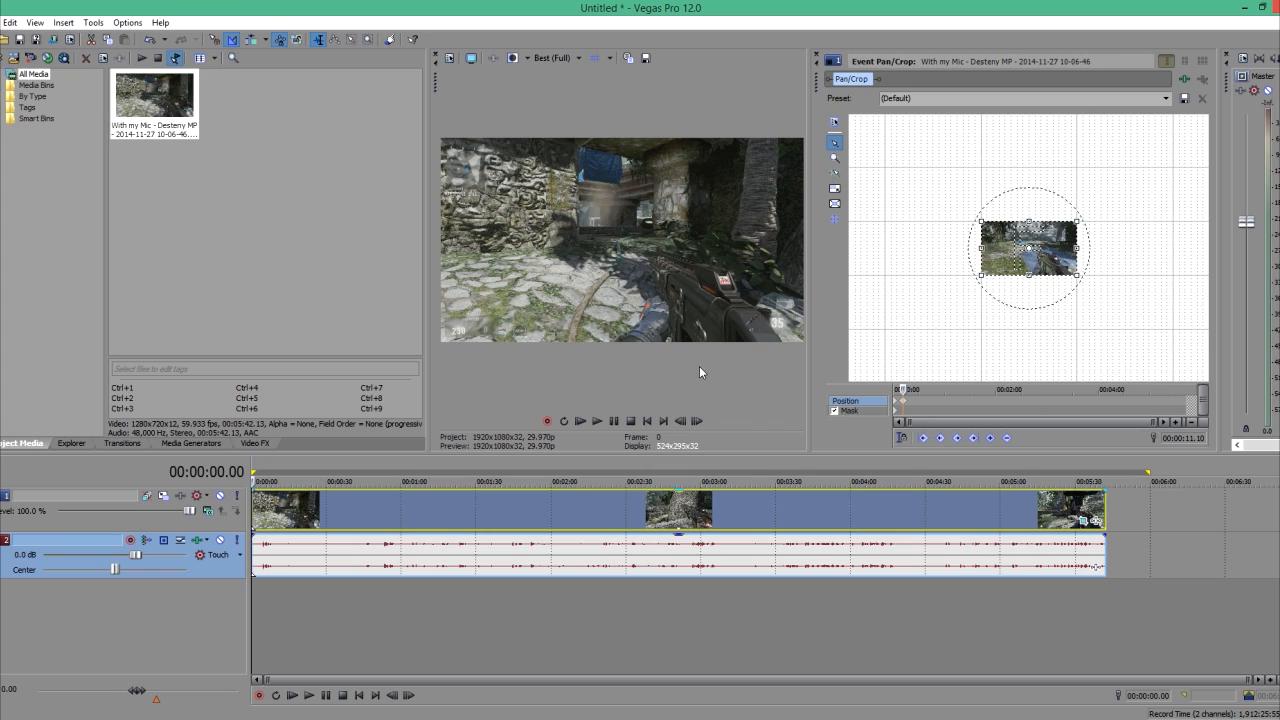
mouse_move(712, 366)
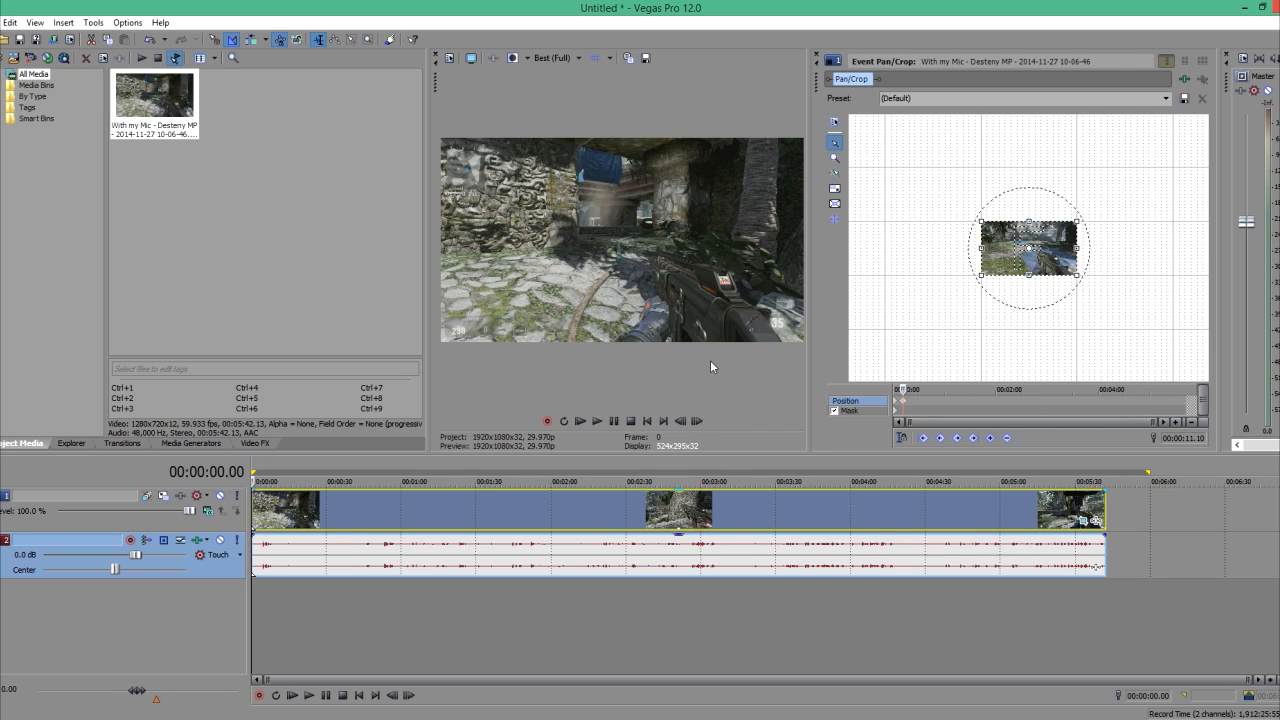
mouse_move(780, 423)
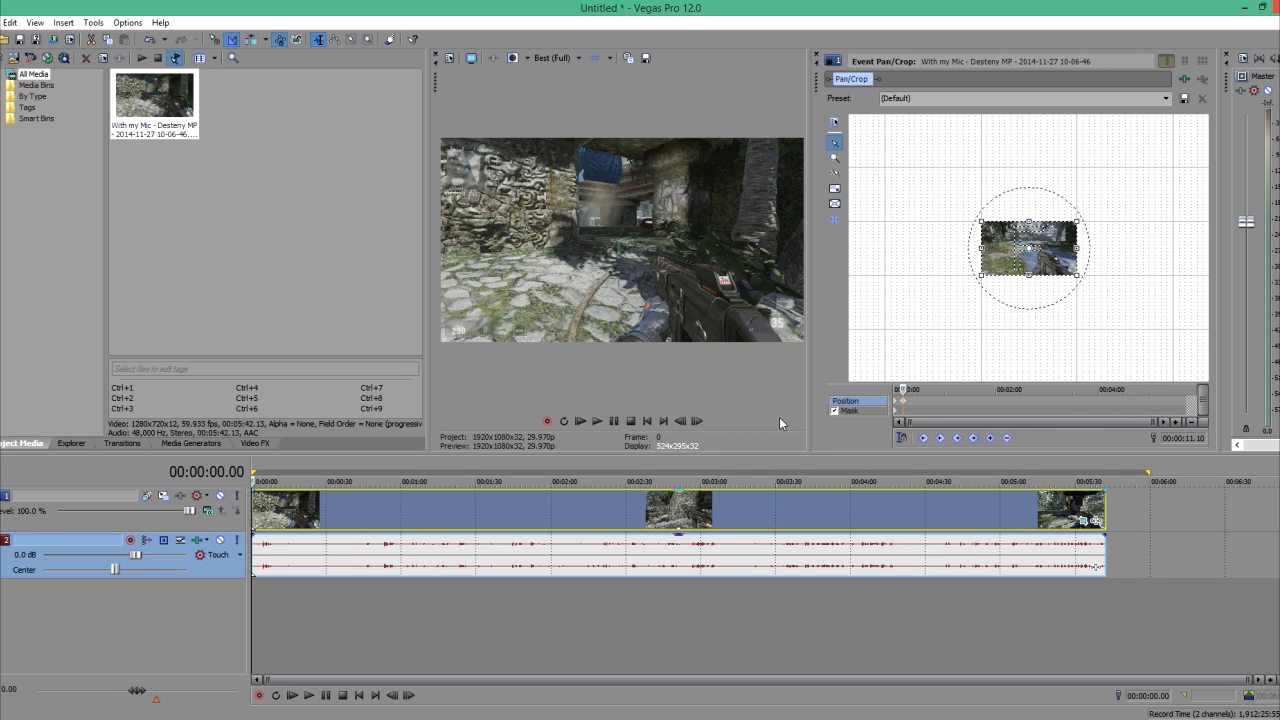
mouse_move(729, 390)
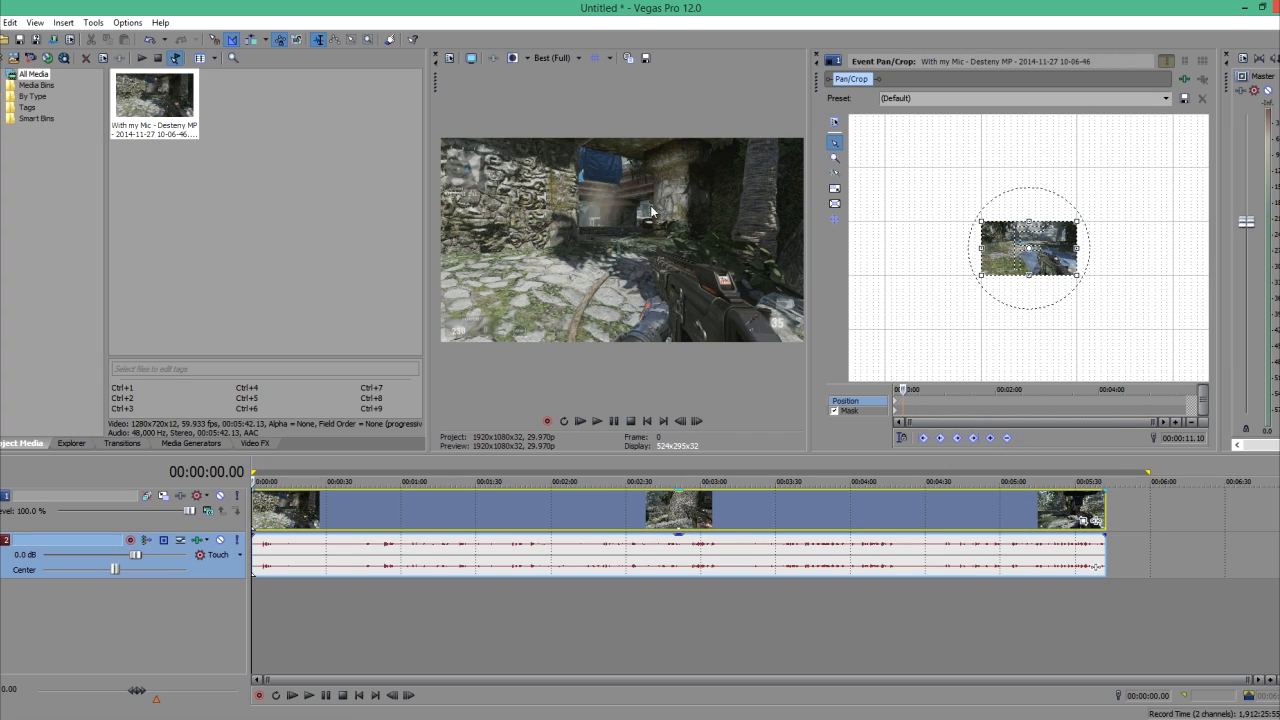
mouse_move(908, 322)
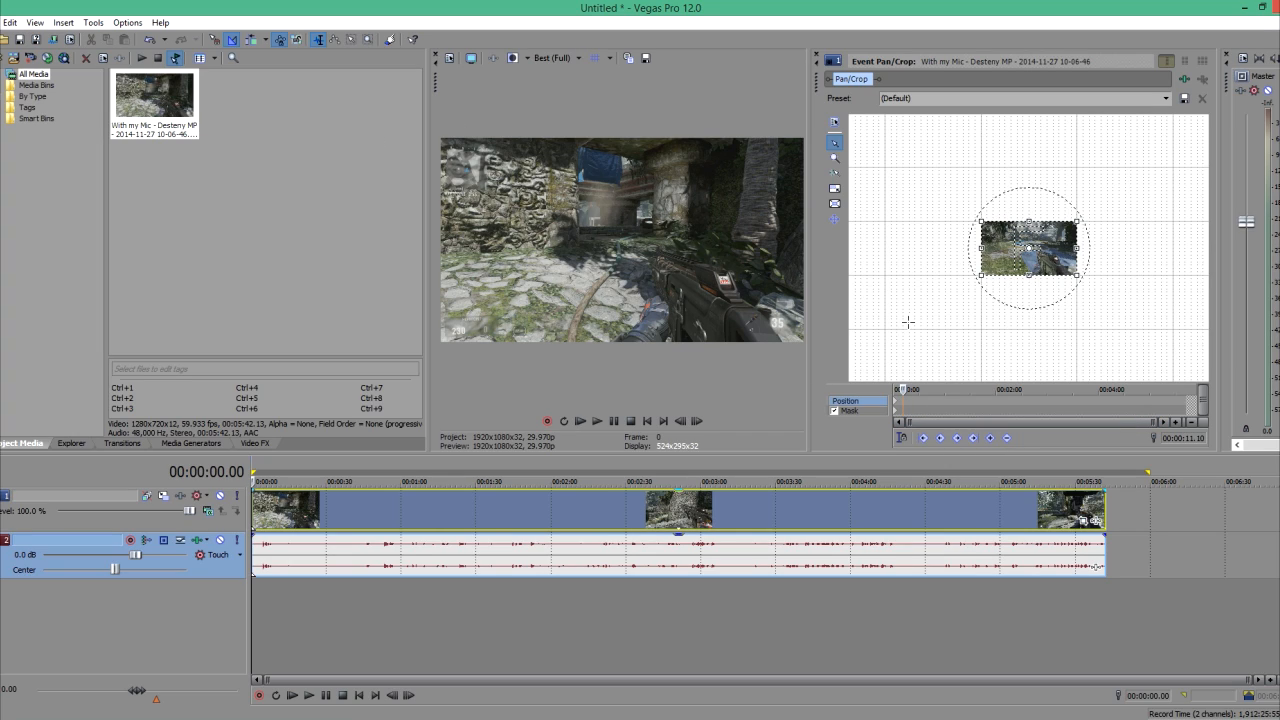